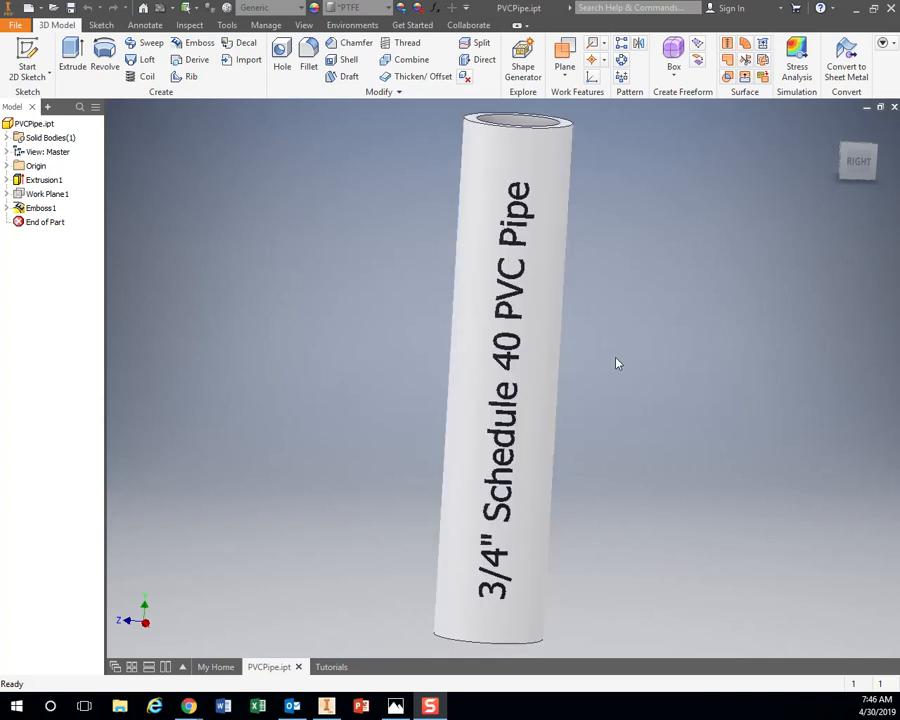
# Bring up the Create New File dialog showing the English templates
pyautogui.moveTo(616, 364); pyautogui.dragTo(656, 304)
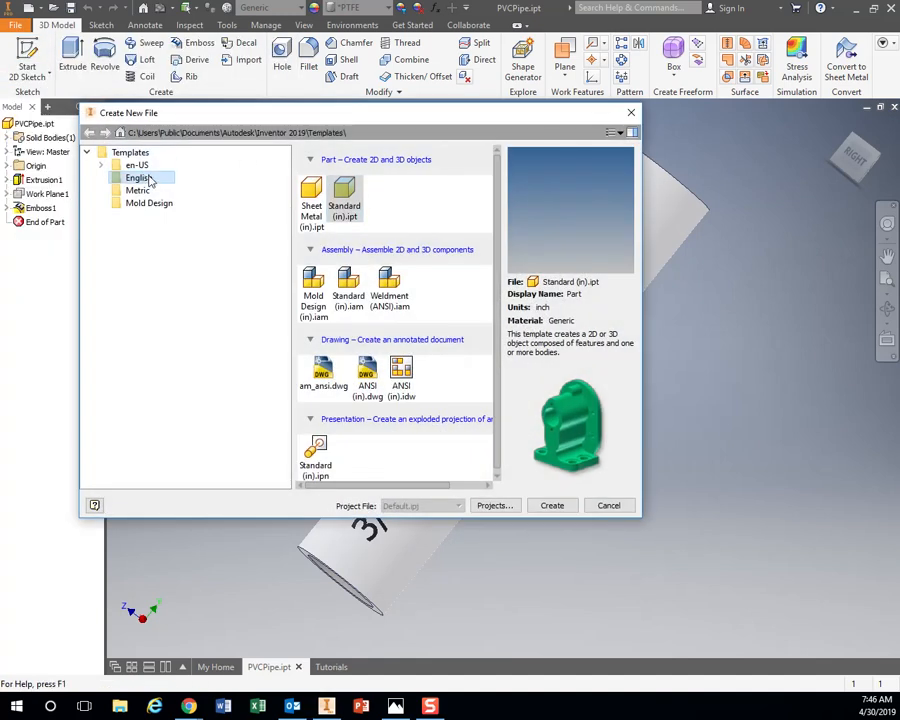
# Create a new part from the Standard (in).ipt template
pyautogui.click(344, 192)
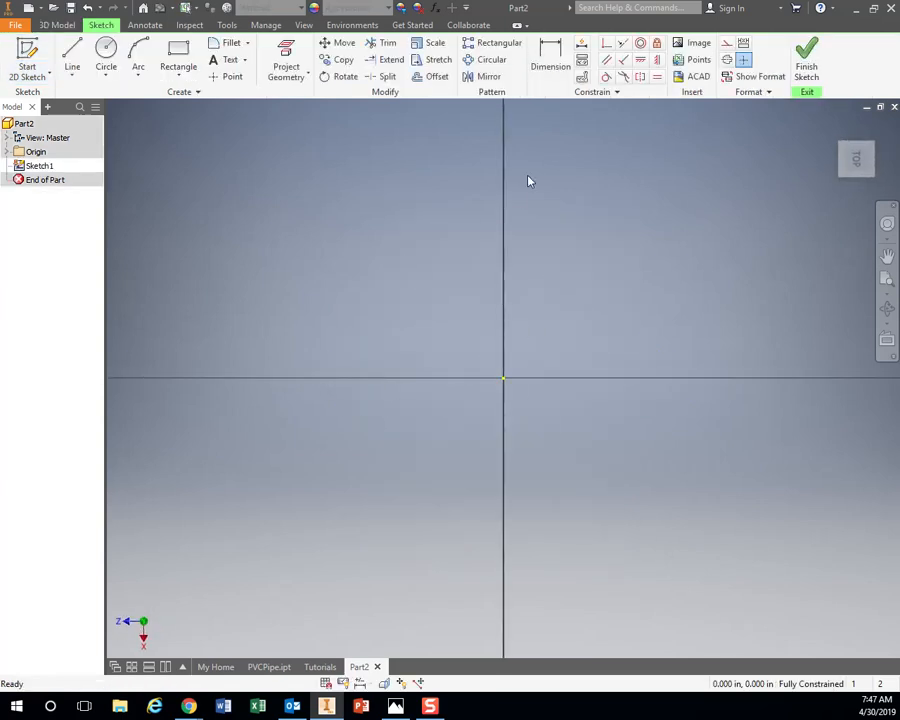
pyautogui.moveTo(436, 216)
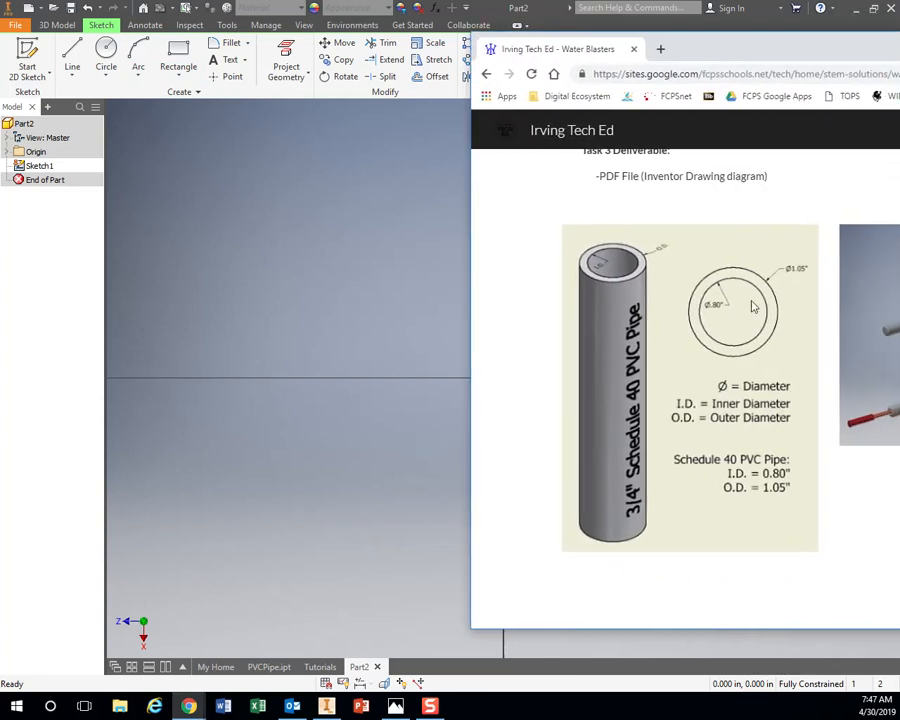
pyautogui.moveTo(740, 284)
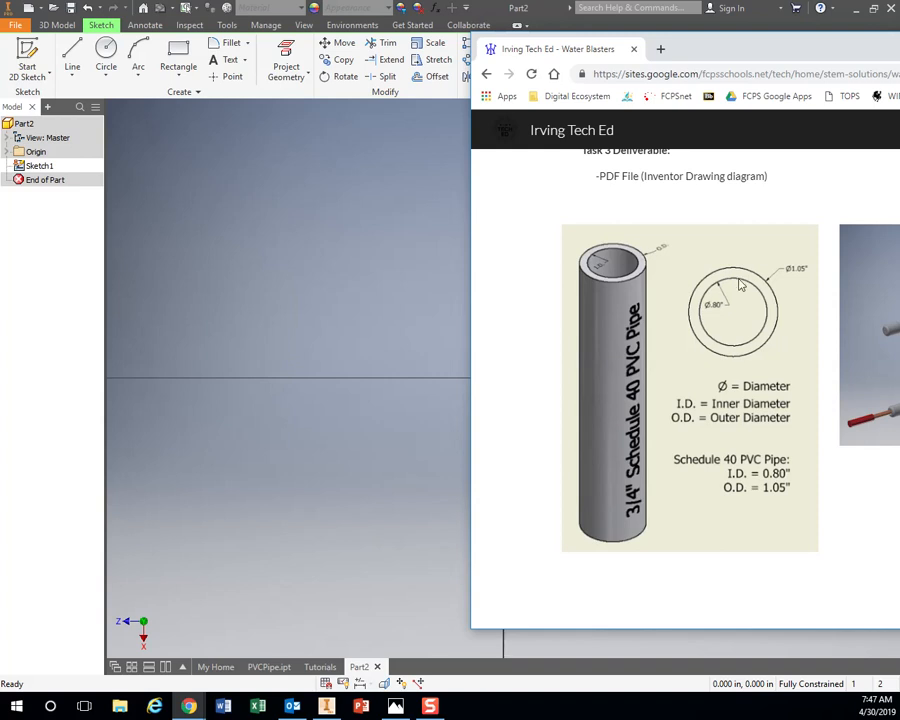
pyautogui.moveTo(750, 288)
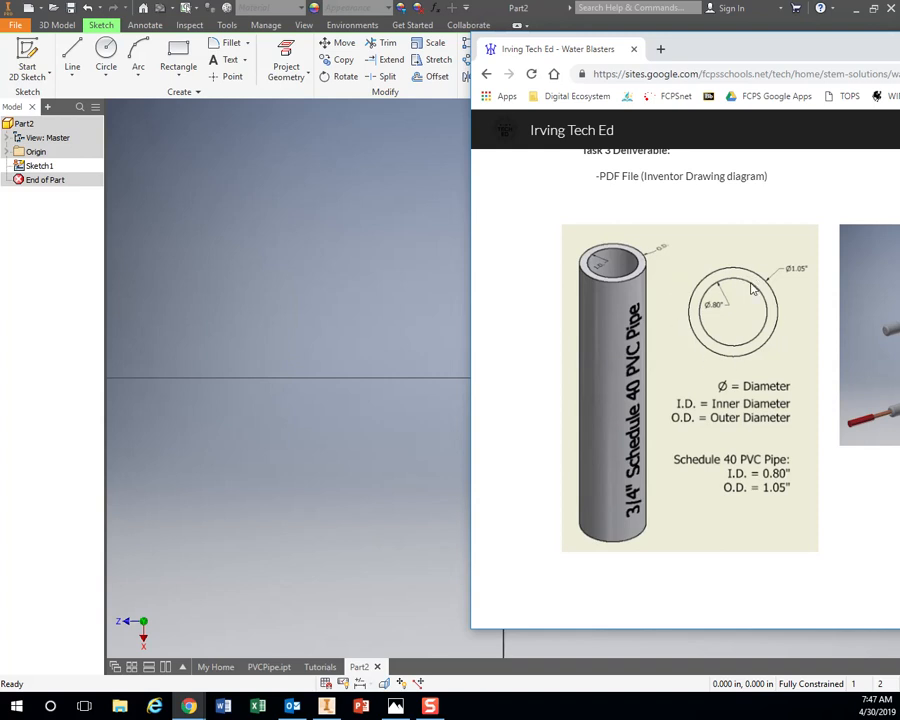
pyautogui.moveTo(710, 340)
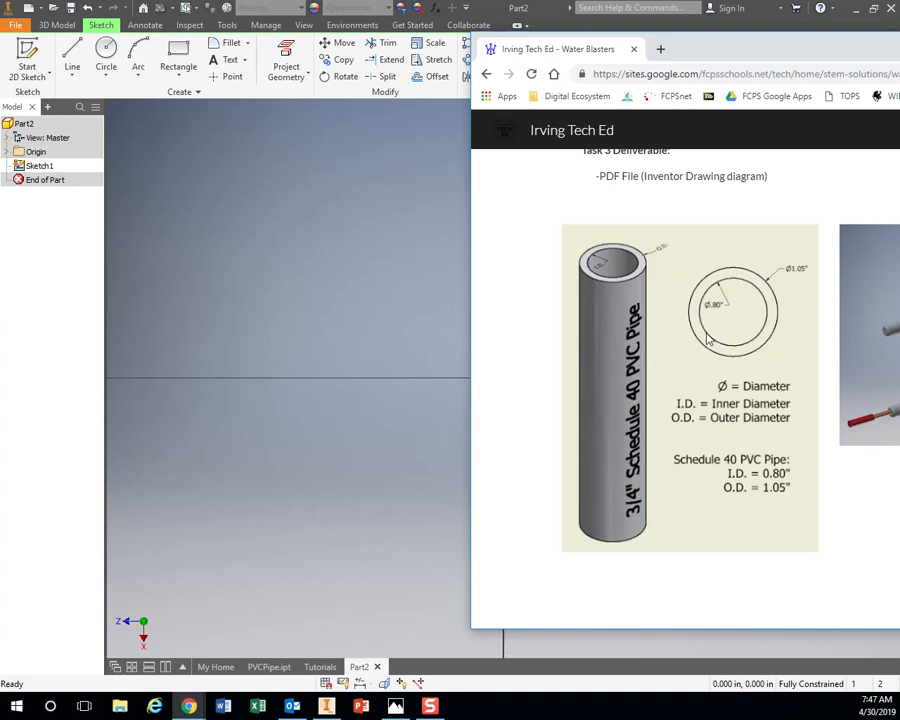
pyautogui.moveTo(758, 308)
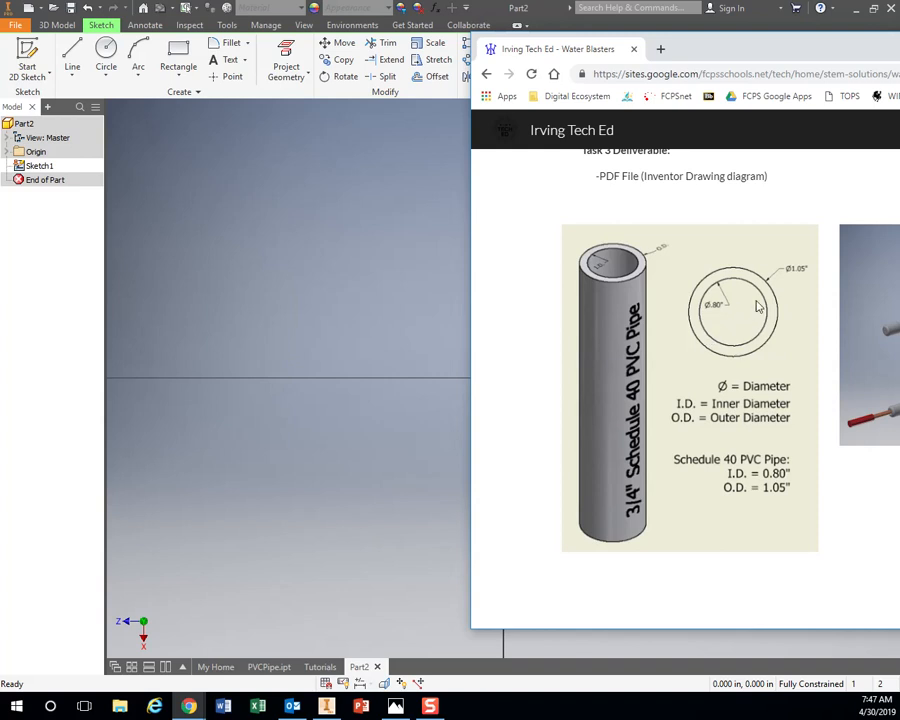
pyautogui.moveTo(734, 326)
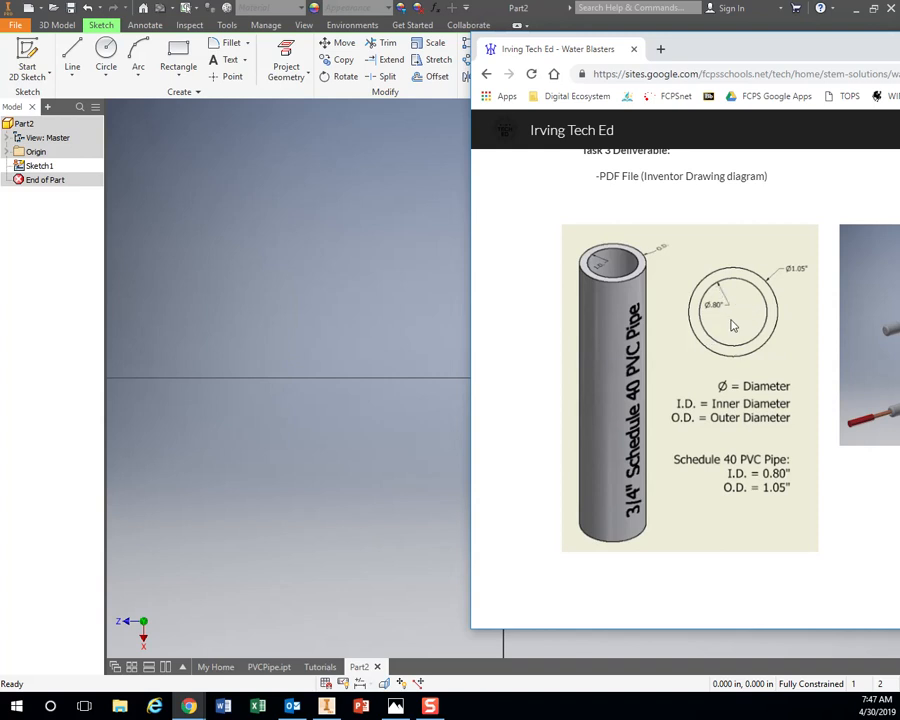
pyautogui.moveTo(716, 296)
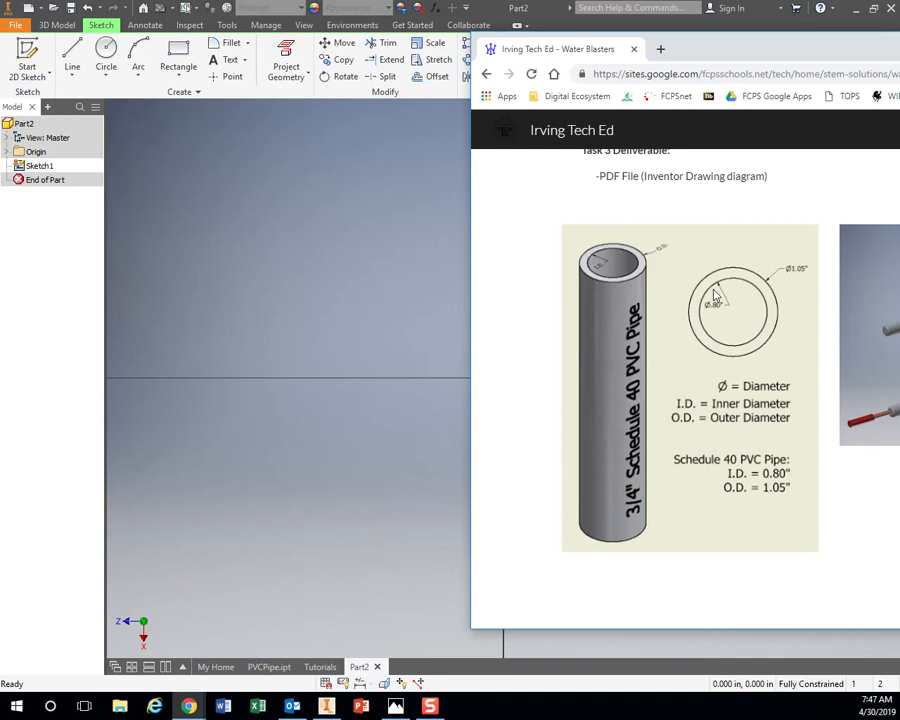
pyautogui.moveTo(744, 324)
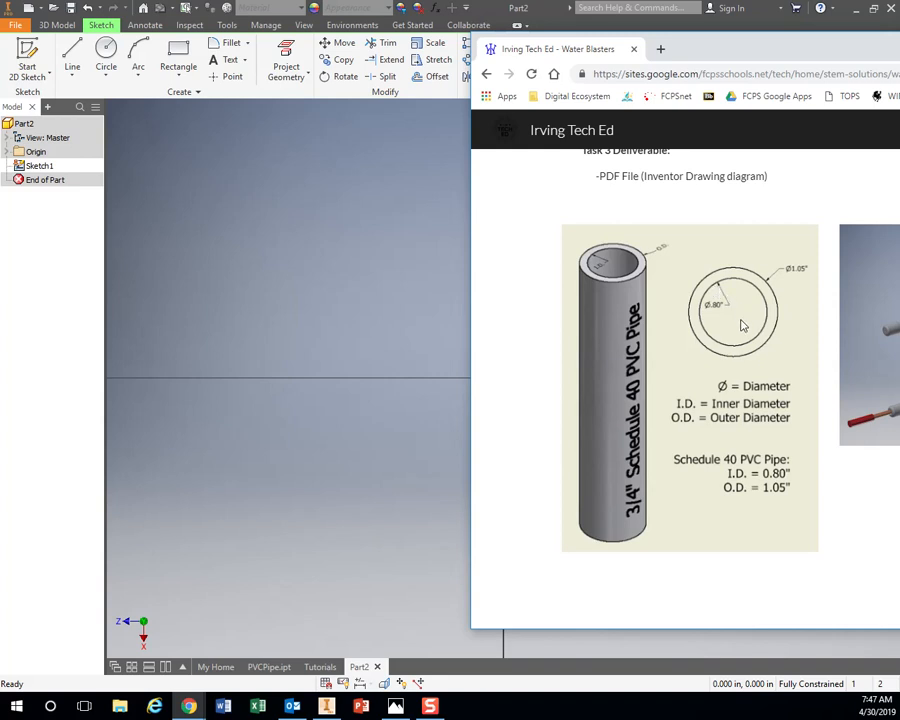
pyautogui.moveTo(730, 316)
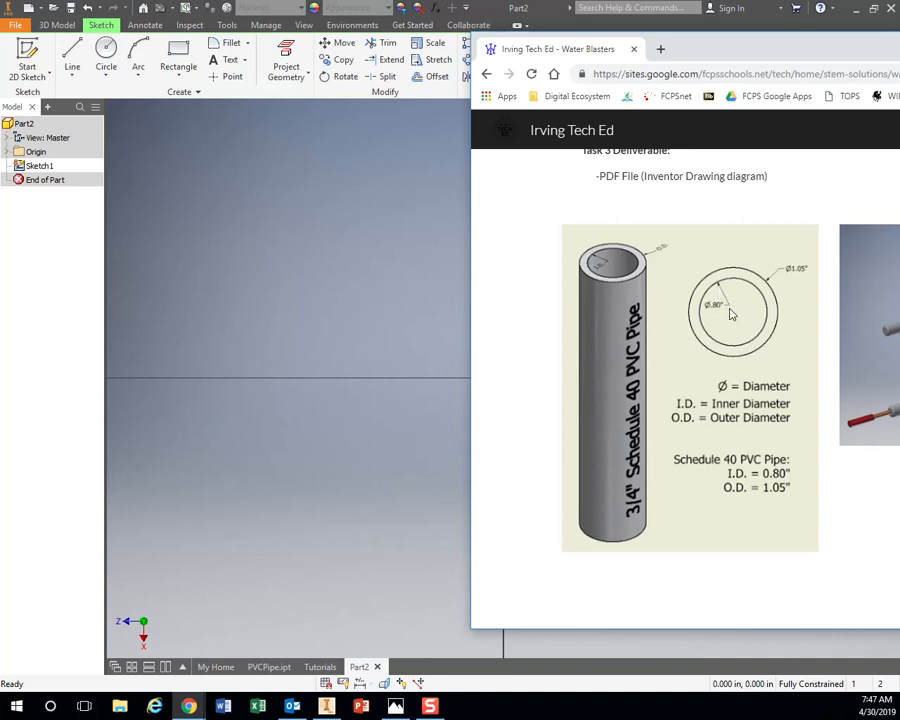
pyautogui.moveTo(722, 288)
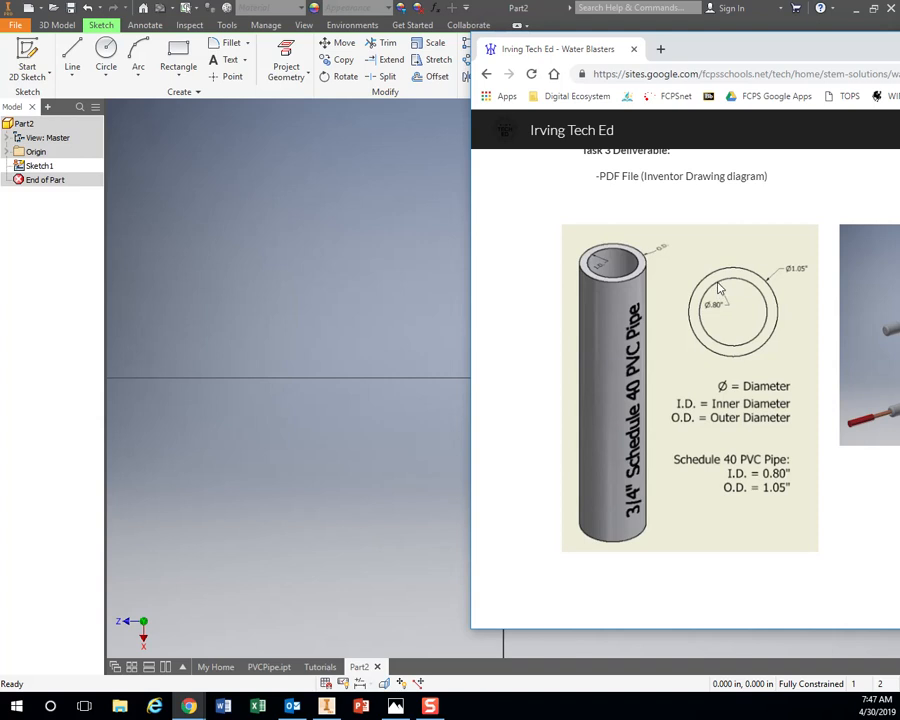
pyautogui.moveTo(650, 268)
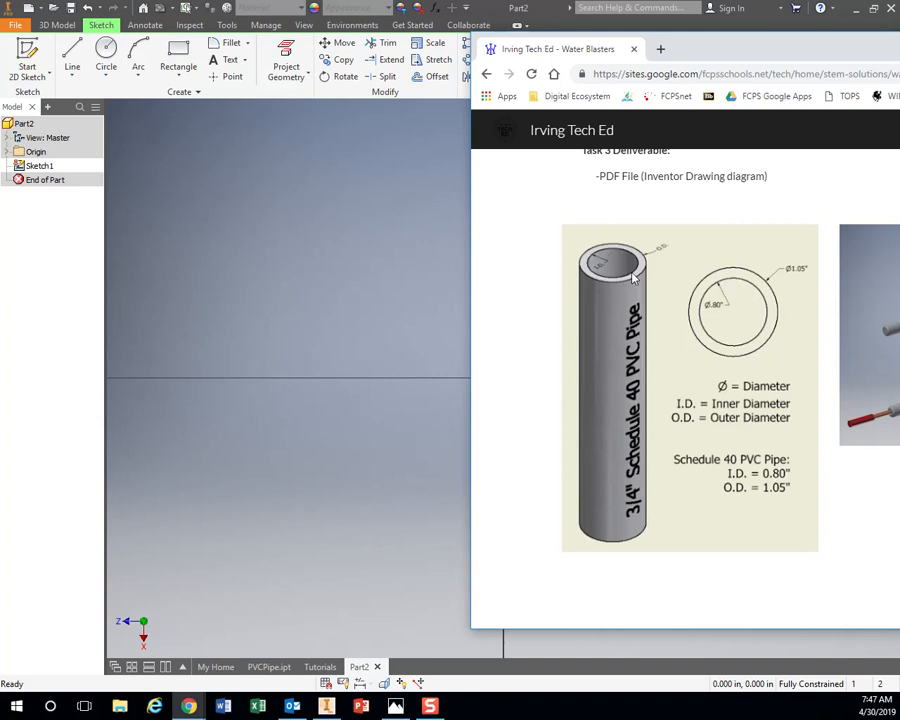
pyautogui.moveTo(720, 410)
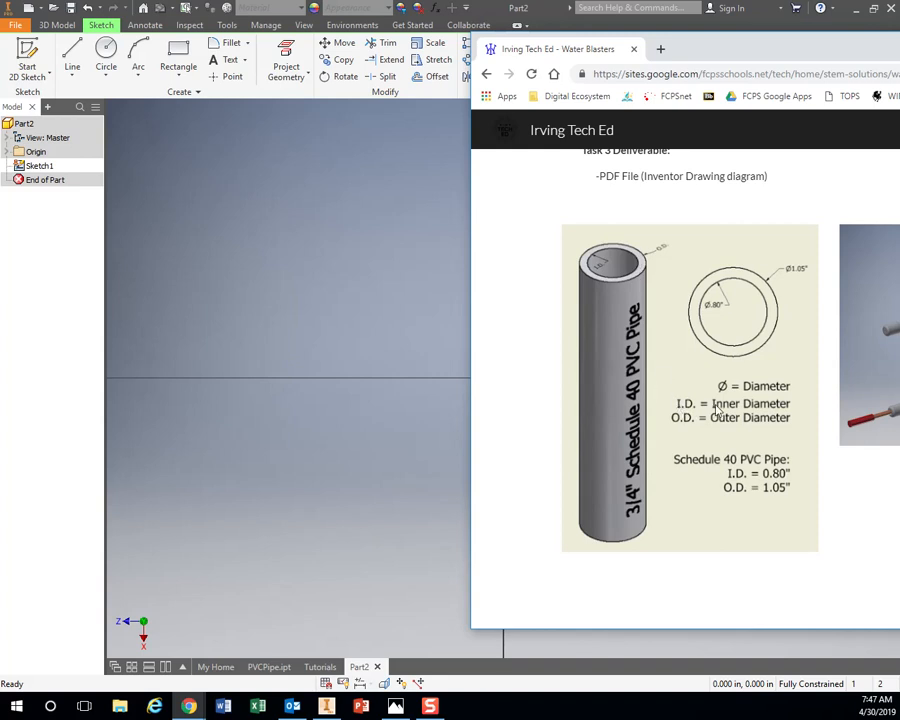
pyautogui.moveTo(784, 350)
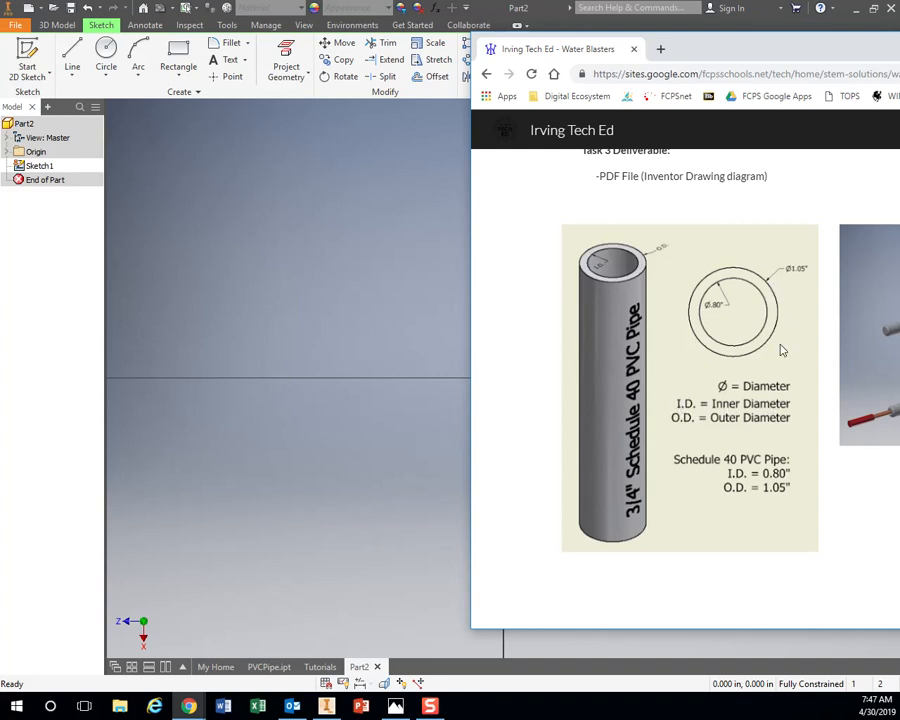
pyautogui.moveTo(784, 428)
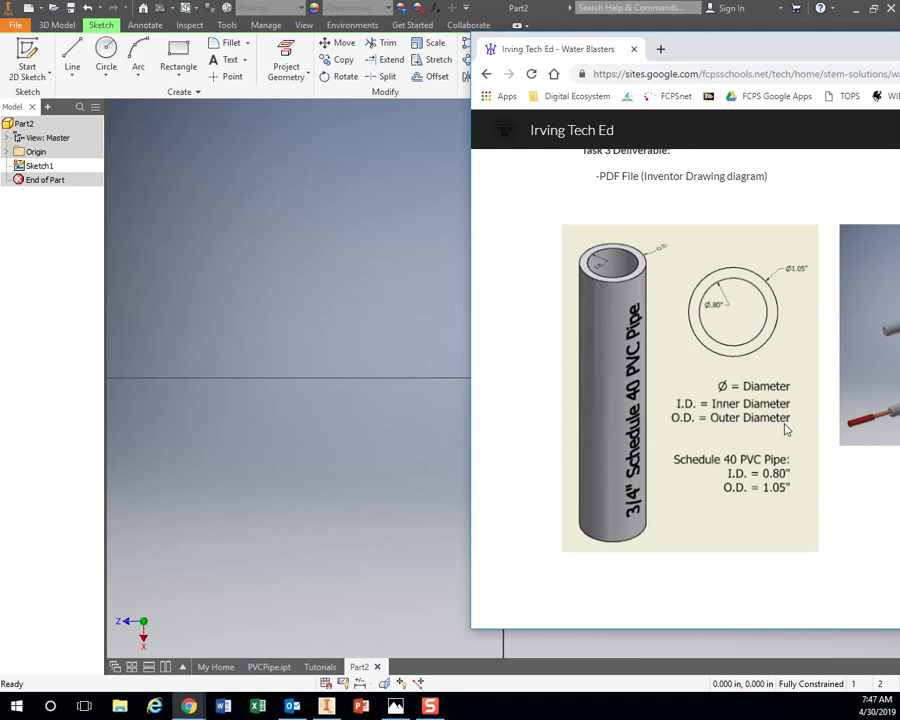
pyautogui.moveTo(680, 416)
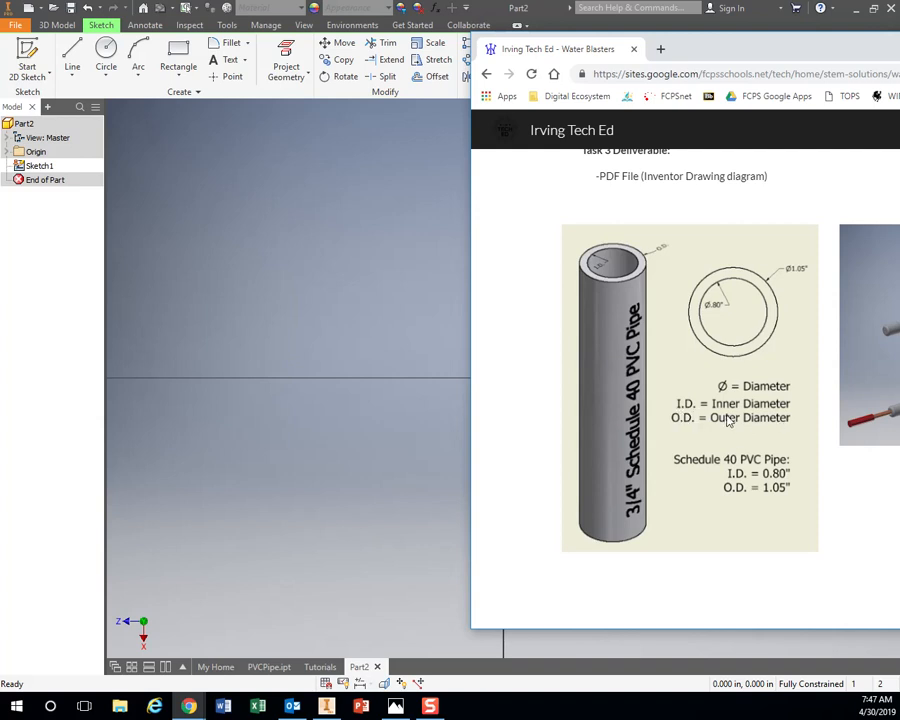
pyautogui.moveTo(800, 360)
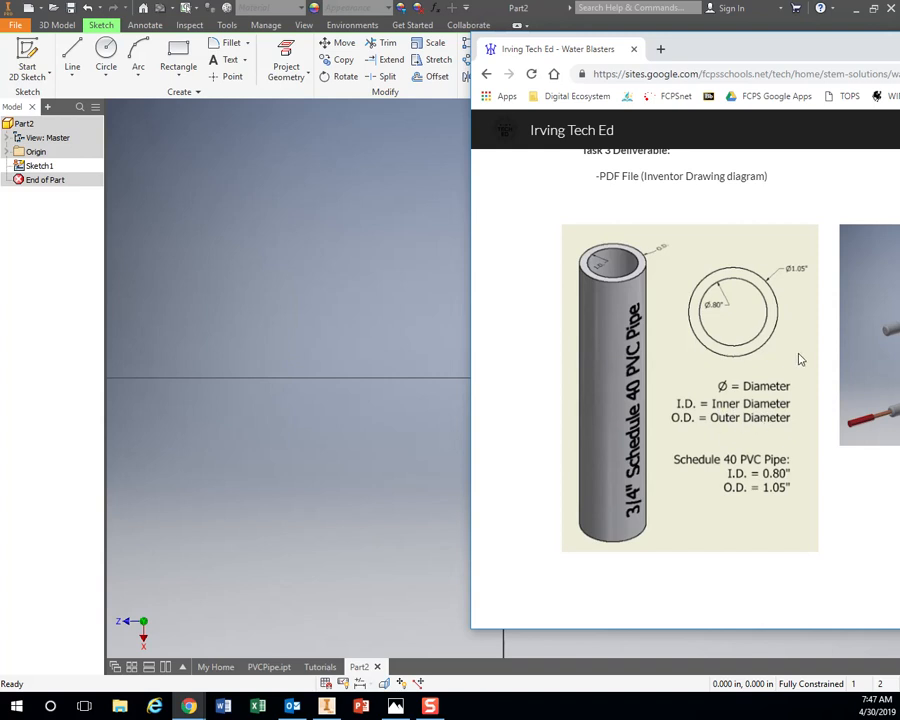
pyautogui.moveTo(592, 272)
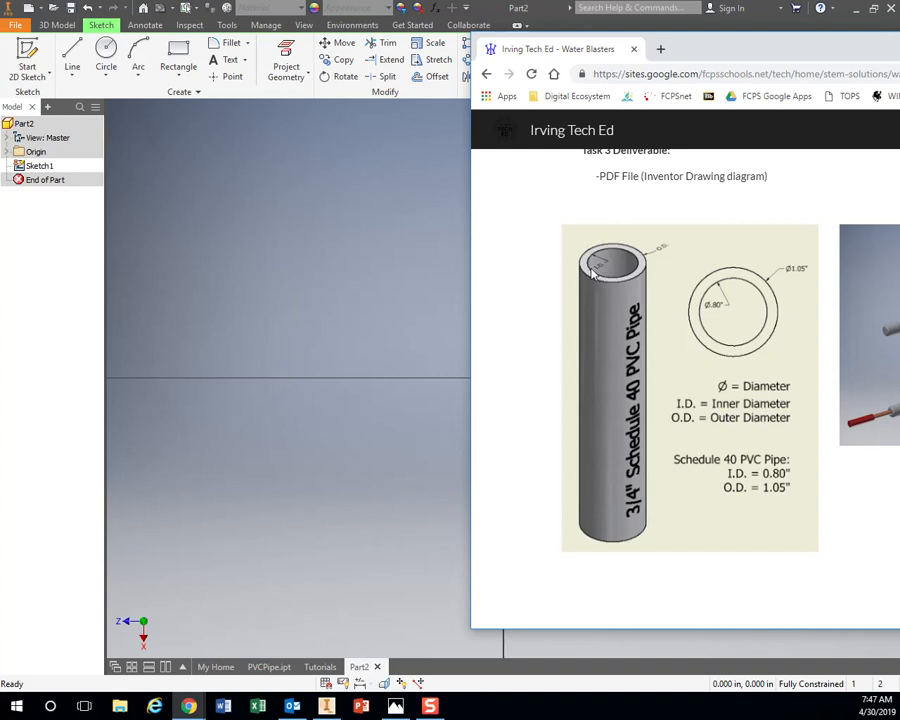
pyautogui.moveTo(770, 420)
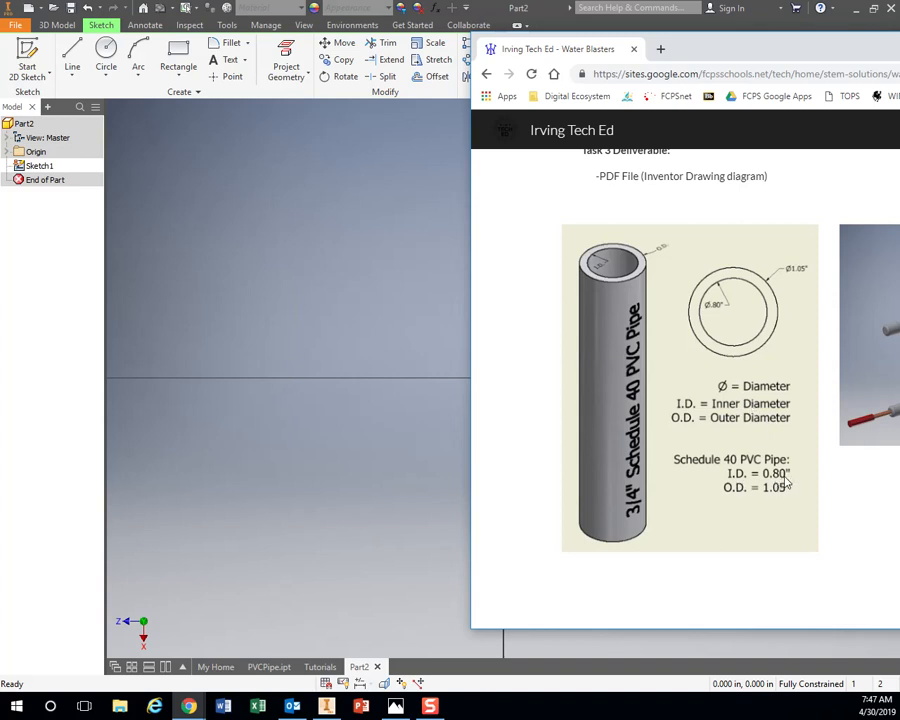
pyautogui.moveTo(788, 304)
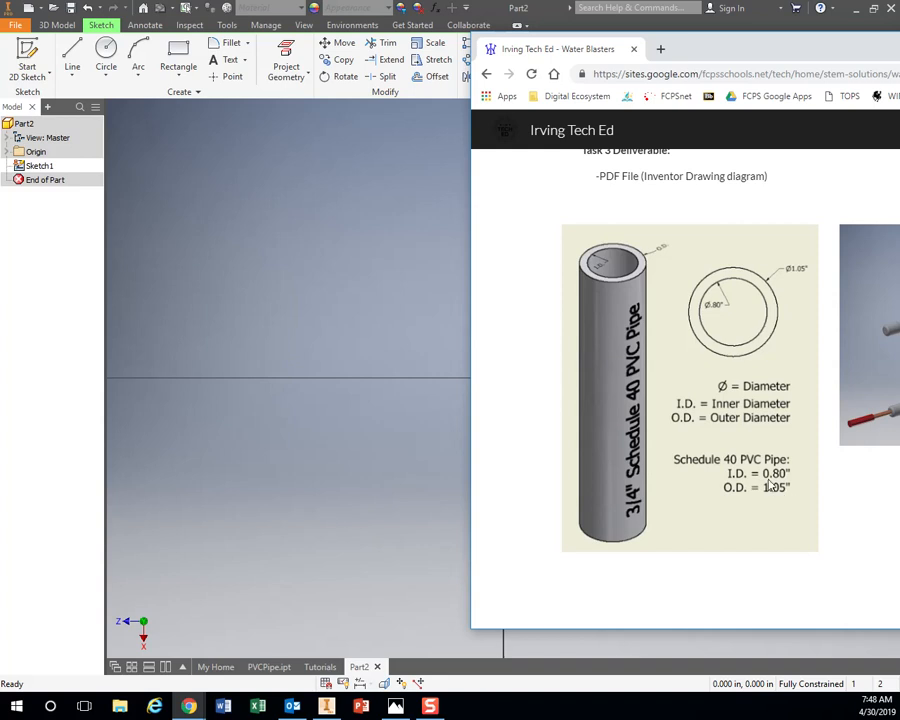
pyautogui.moveTo(684, 376)
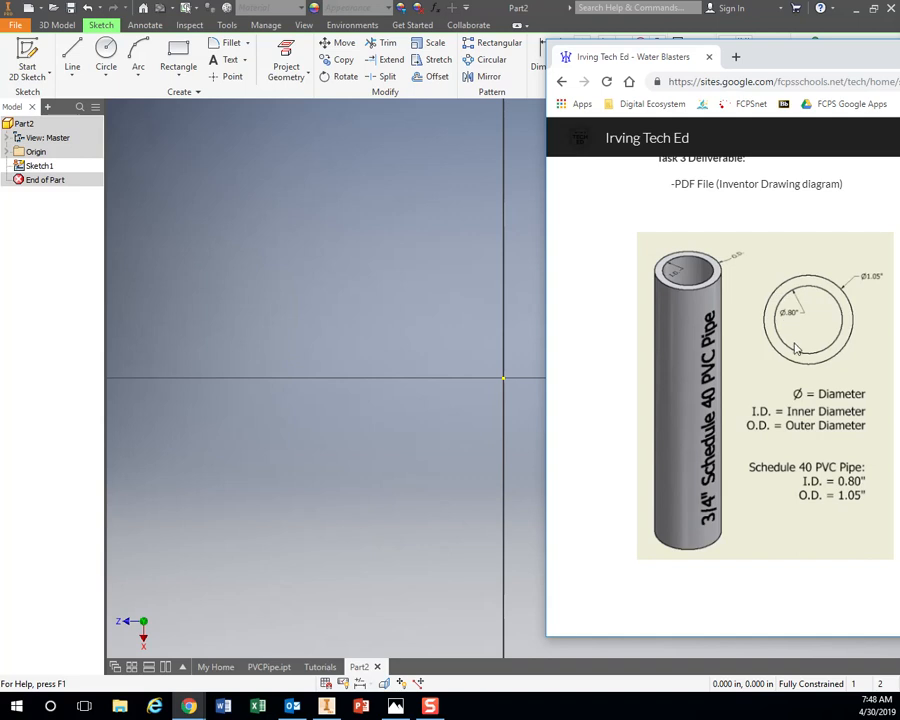
pyautogui.moveTo(790, 318)
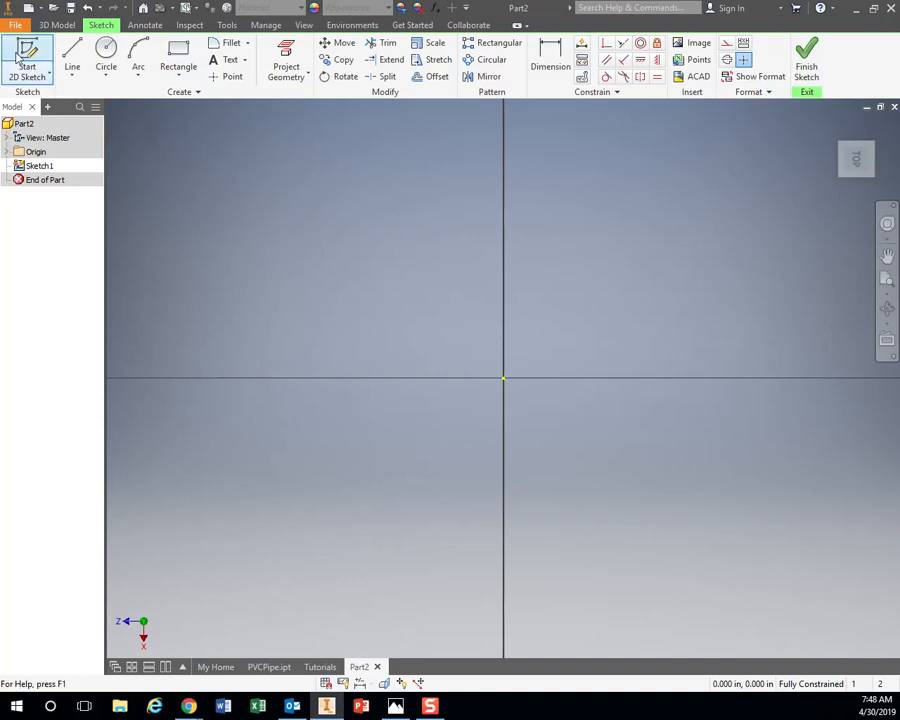
# Return to the Inventor sketch and select the Circle tool
pyautogui.click(106, 56)
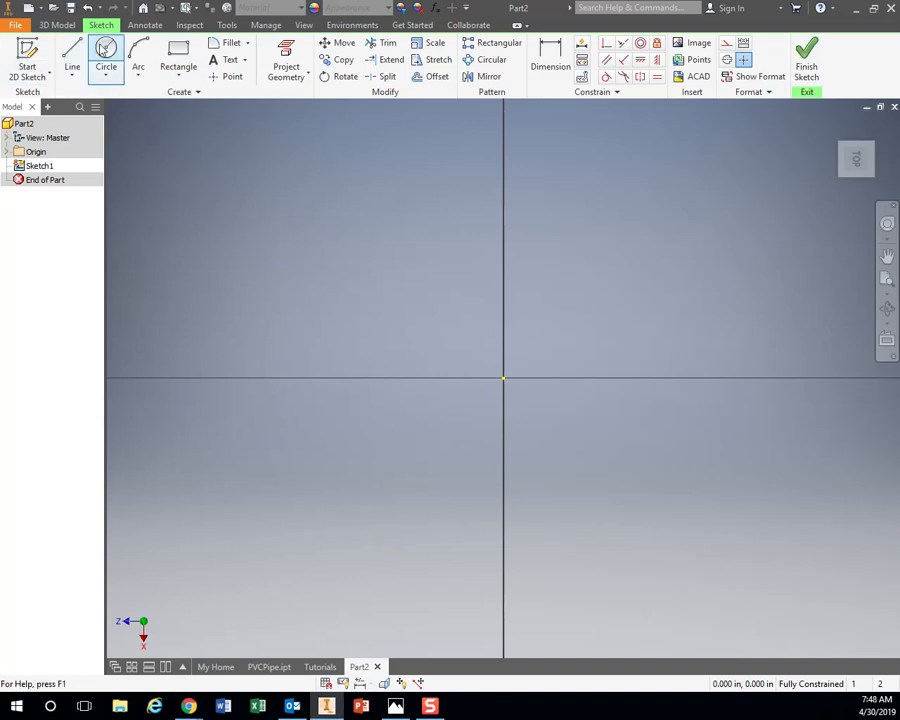
pyautogui.moveTo(106, 58)
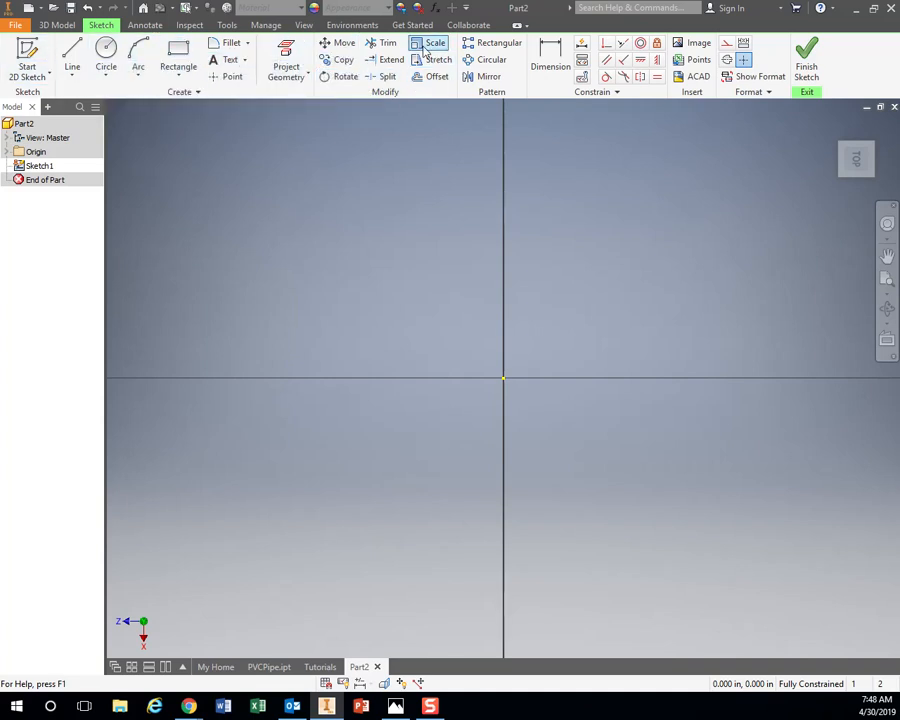
pyautogui.moveTo(388, 76)
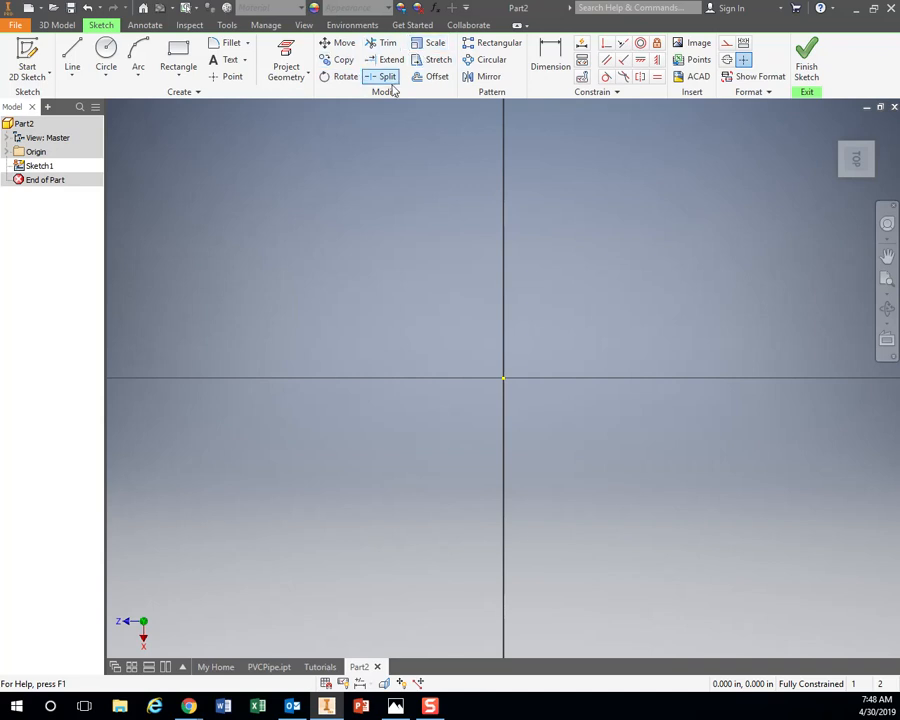
pyautogui.moveTo(488, 76)
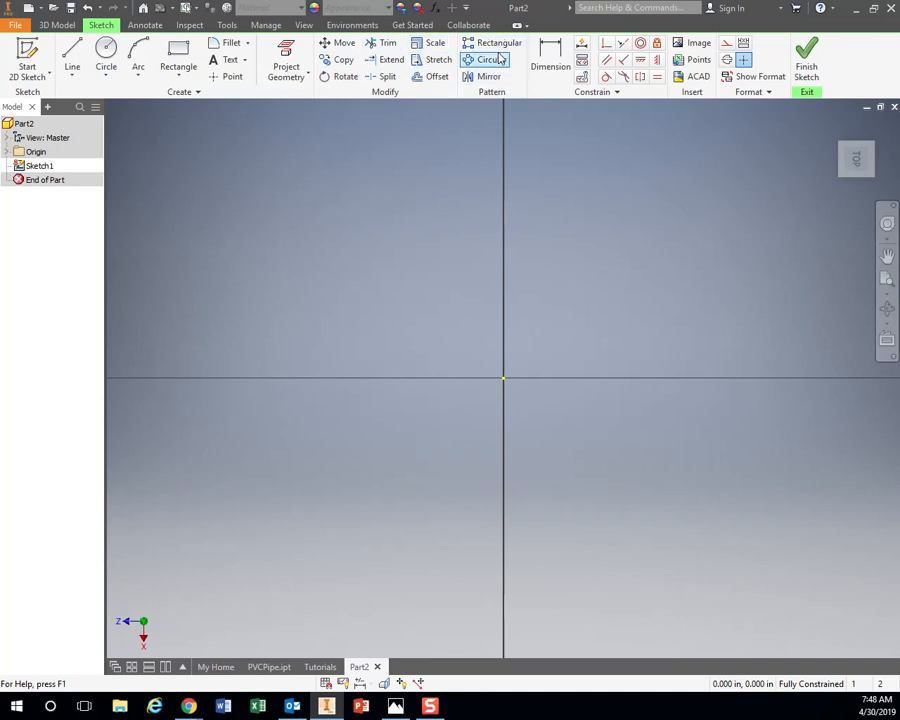
pyautogui.moveTo(550, 58)
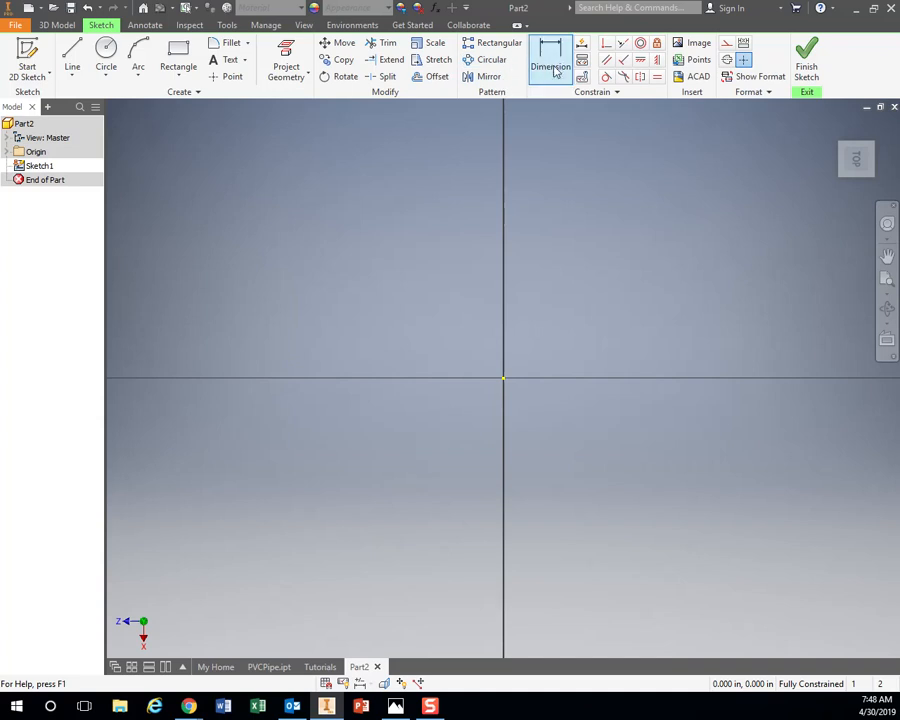
pyautogui.moveTo(552, 60)
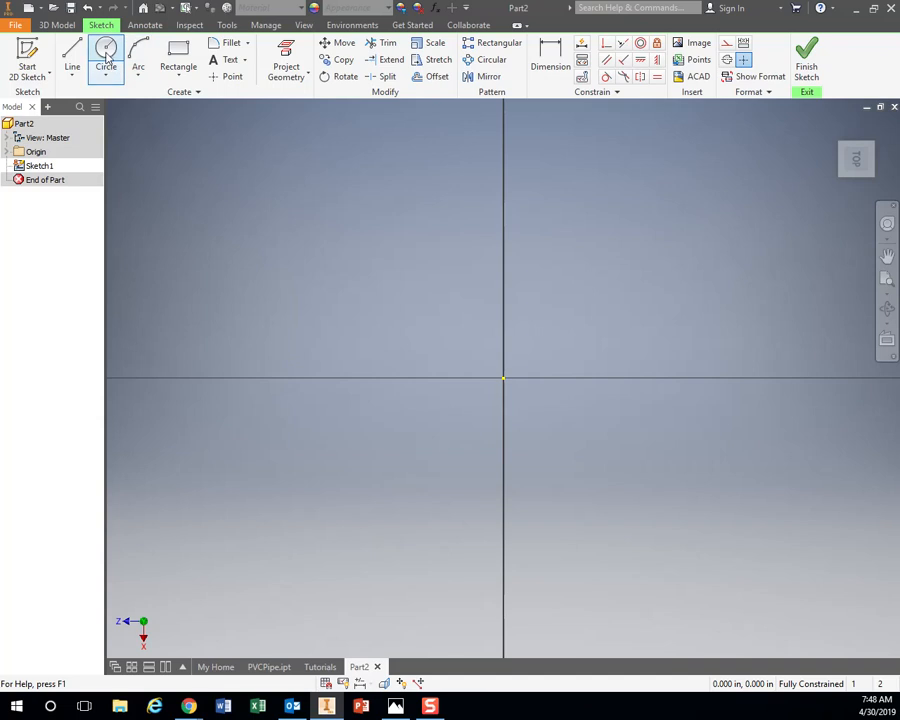
# Activate the Center Point Circle command in the empty sketch
pyautogui.click(104, 60)
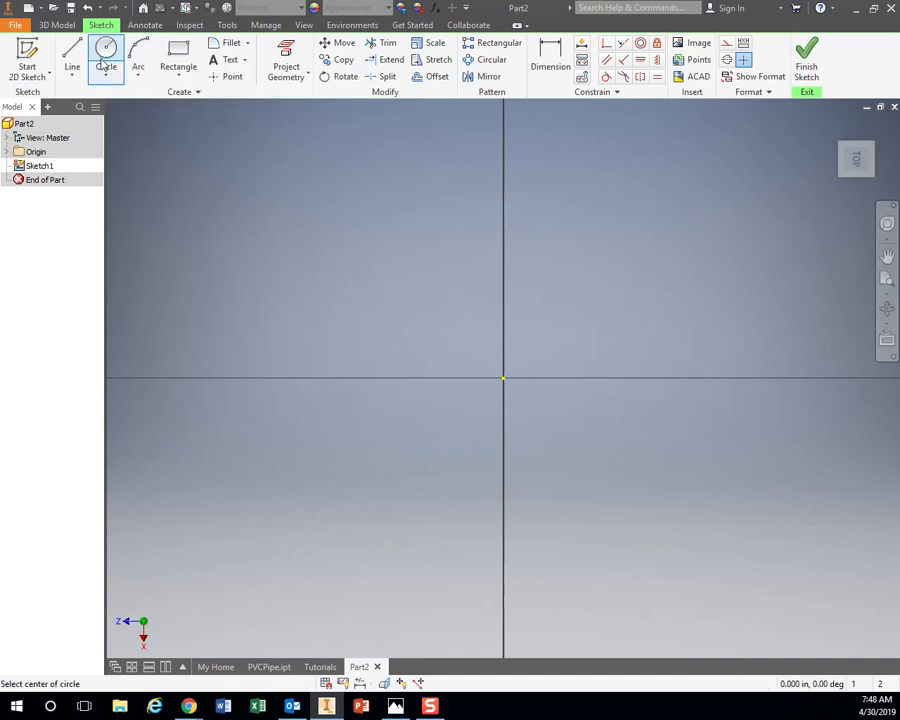
pyautogui.moveTo(108, 50)
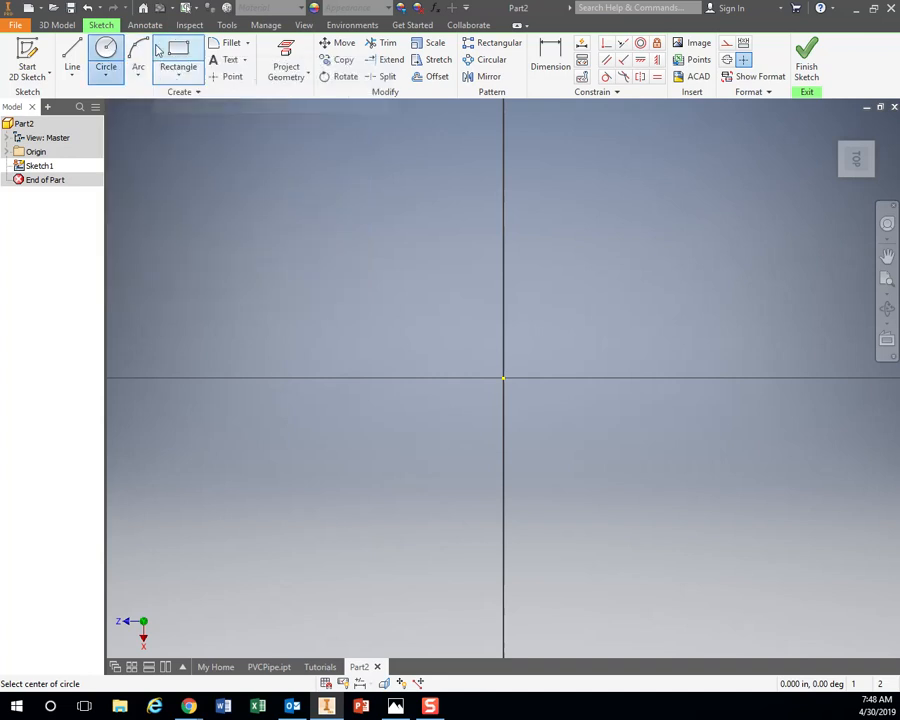
pyautogui.moveTo(104, 56)
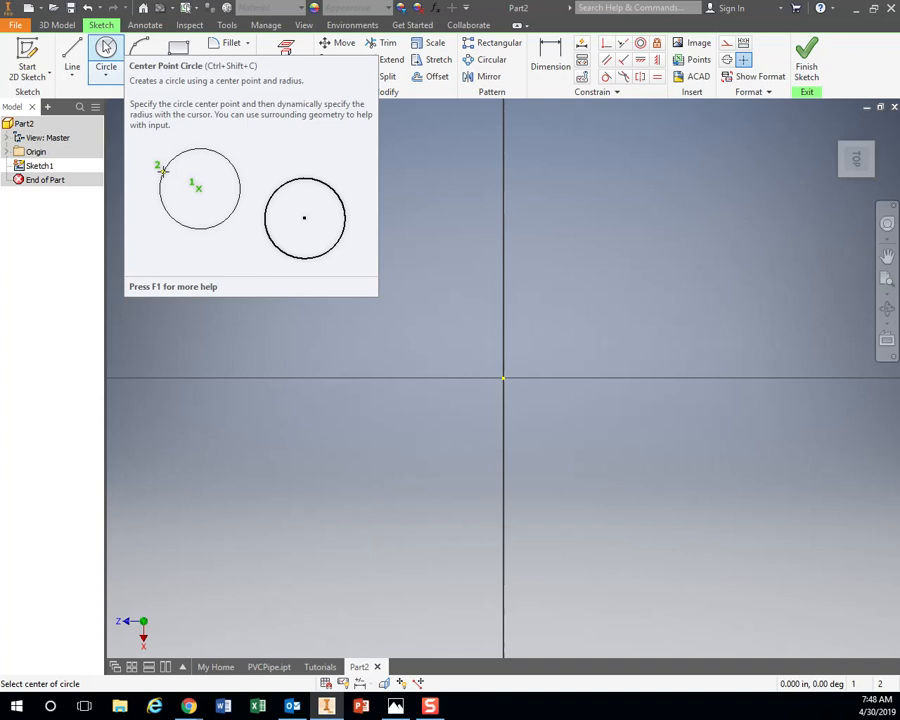
pyautogui.moveTo(480, 384)
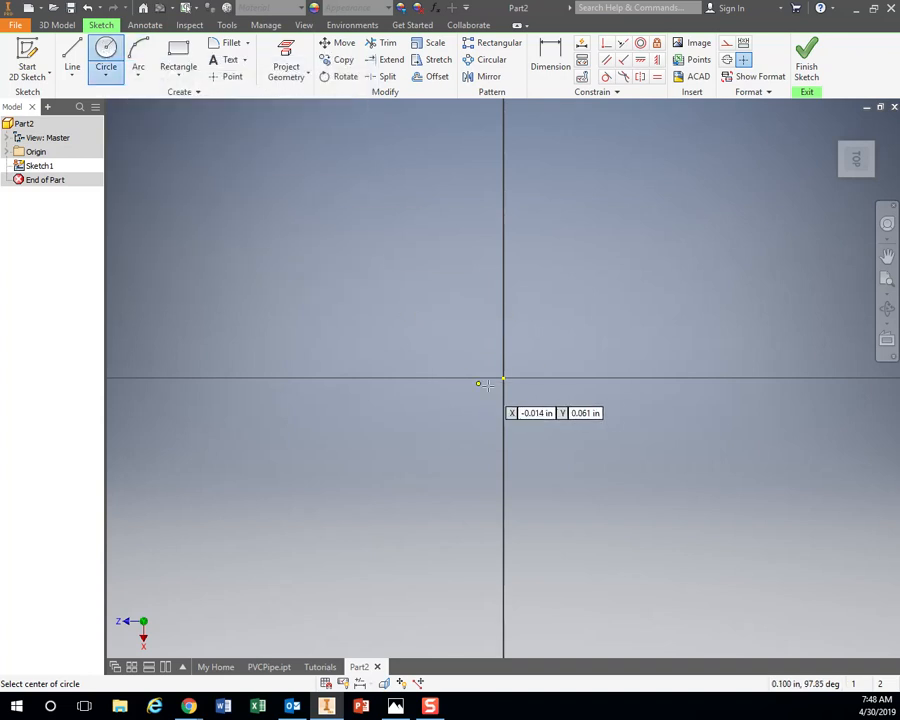
pyautogui.moveTo(492, 368)
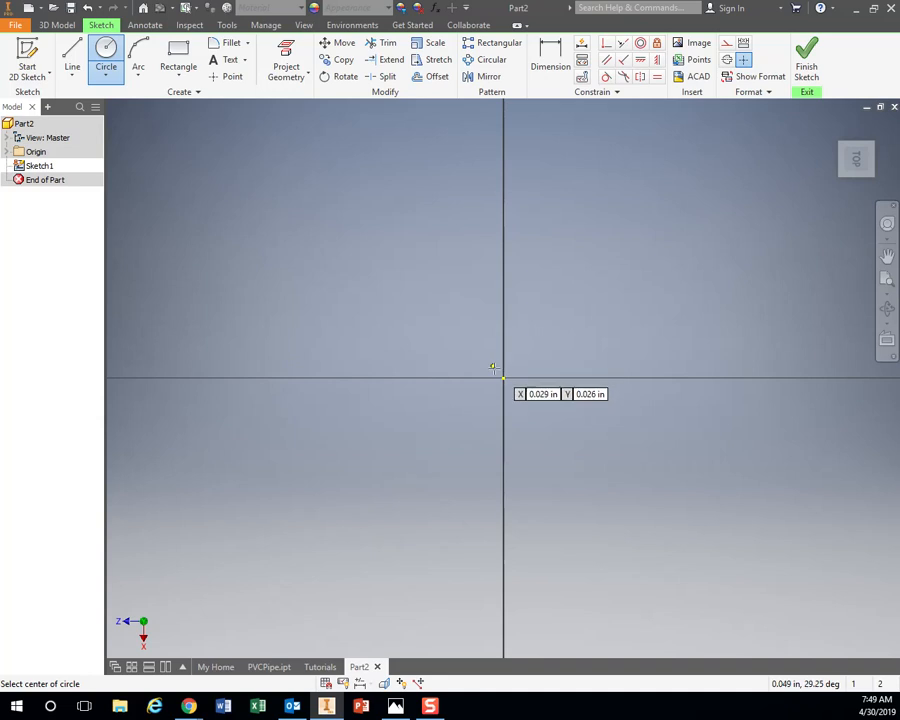
pyautogui.moveTo(504, 376)
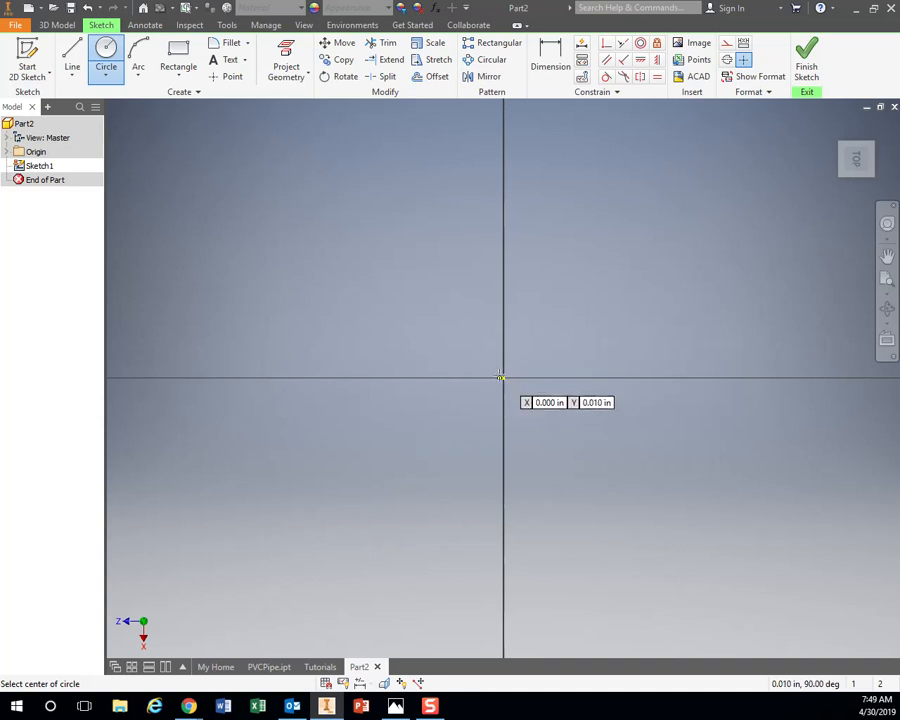
pyautogui.moveTo(492, 374)
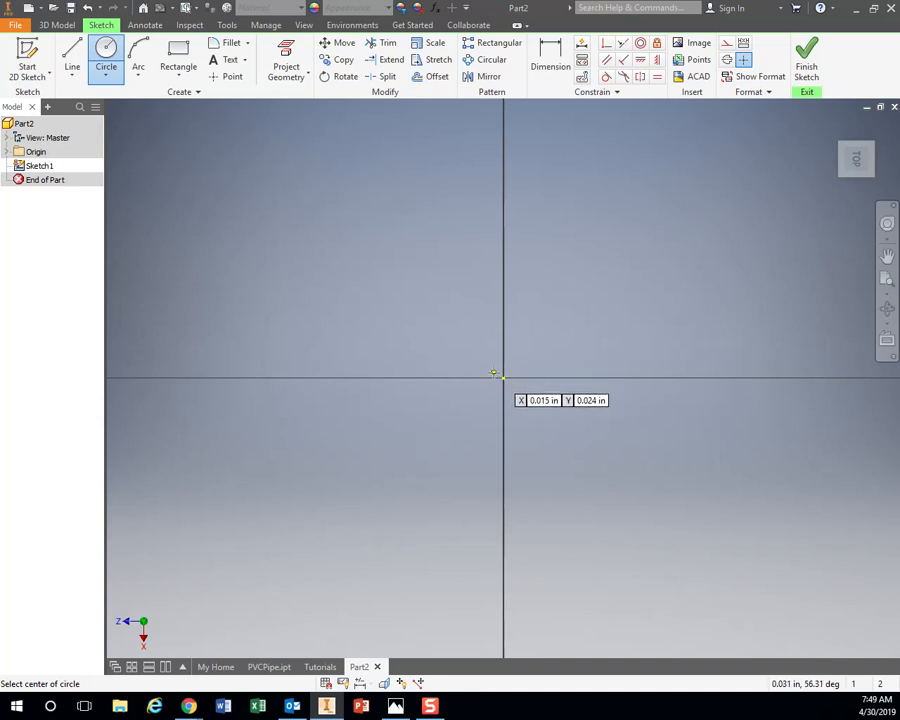
pyautogui.moveTo(504, 378)
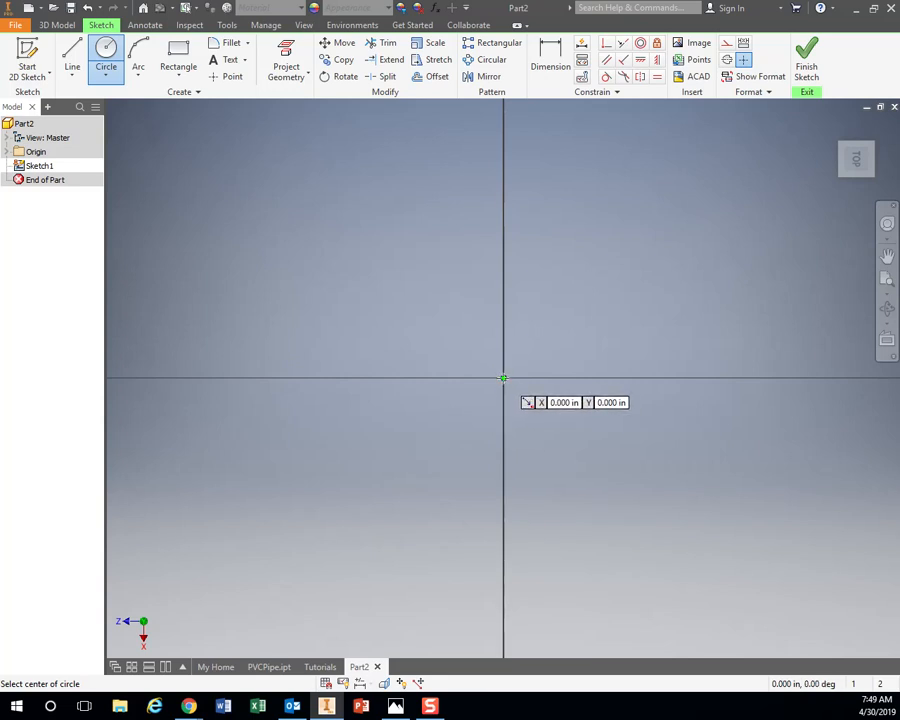
# Draw a 0.800 in diameter circle centred on the sketch origin
pyautogui.click(504, 376)
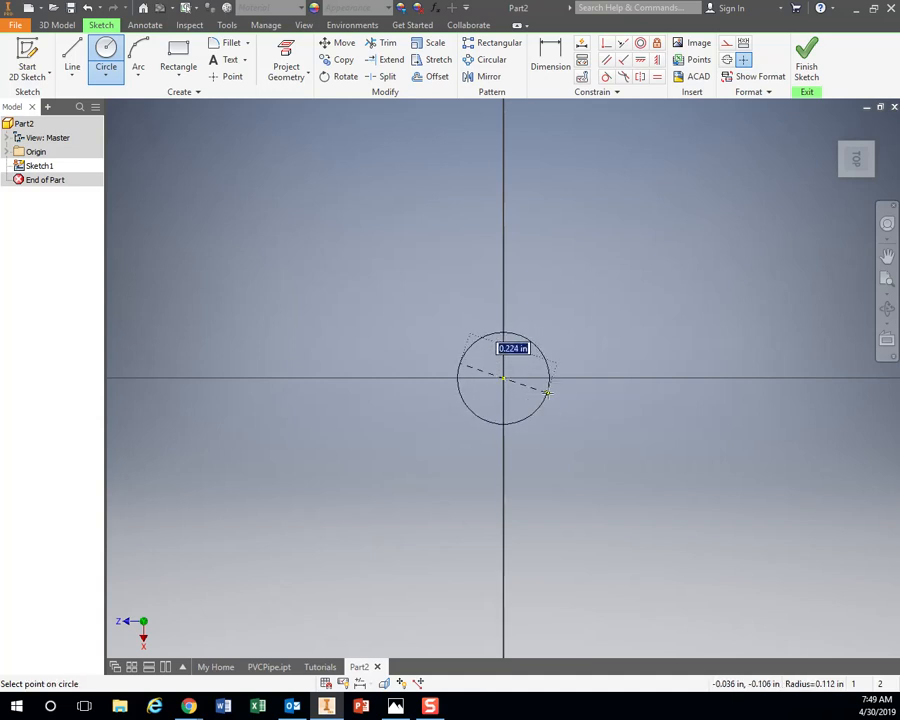
pyautogui.moveTo(618, 396)
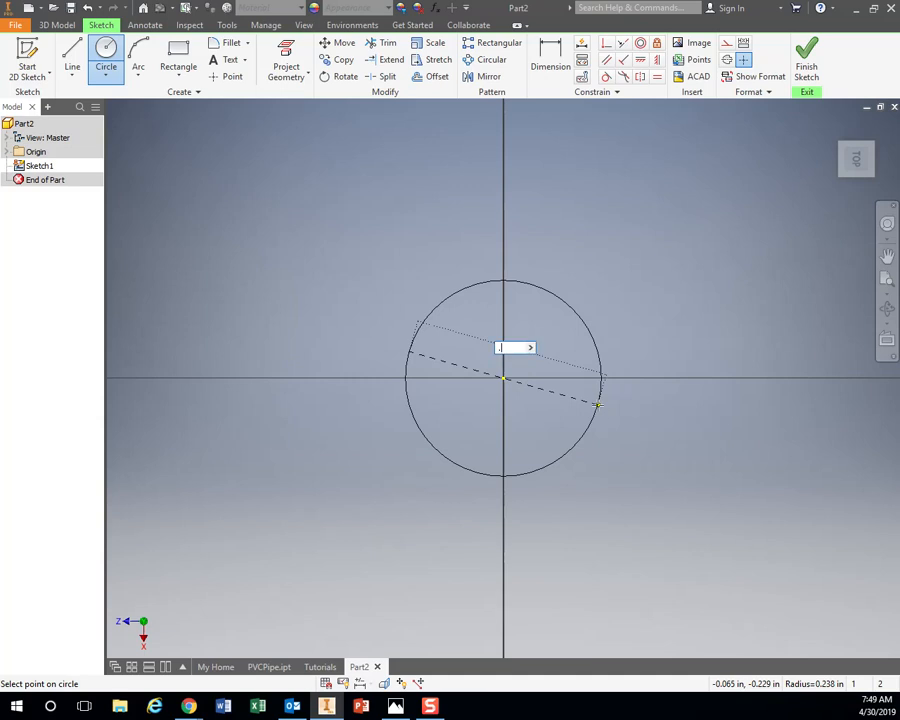
pyautogui.write('.800')
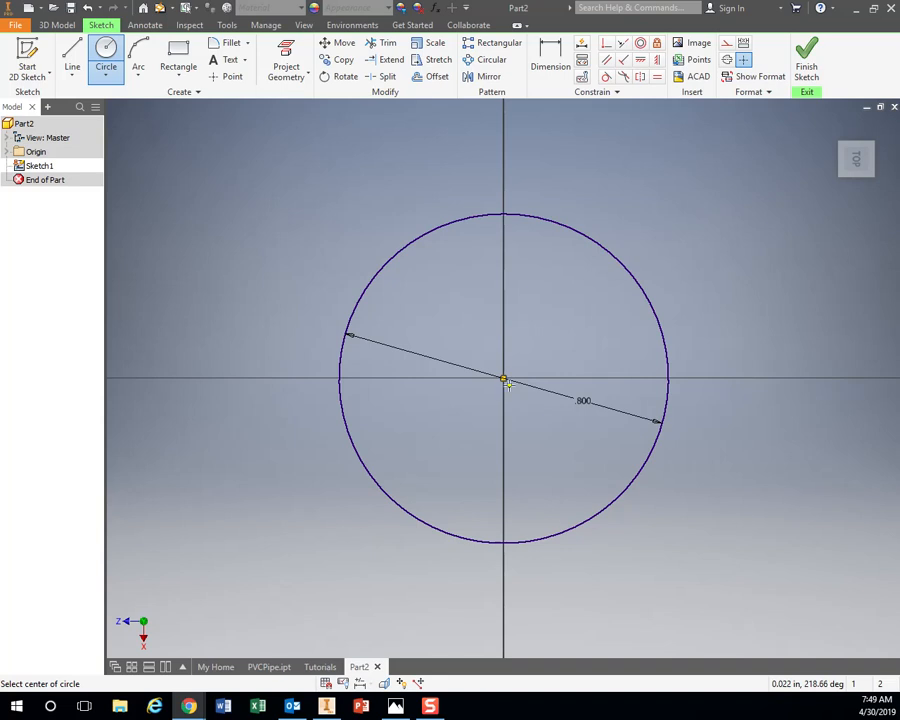
# Draw a concentric 1.050 in diameter circle around the 0.800 in circle
pyautogui.click(504, 380)
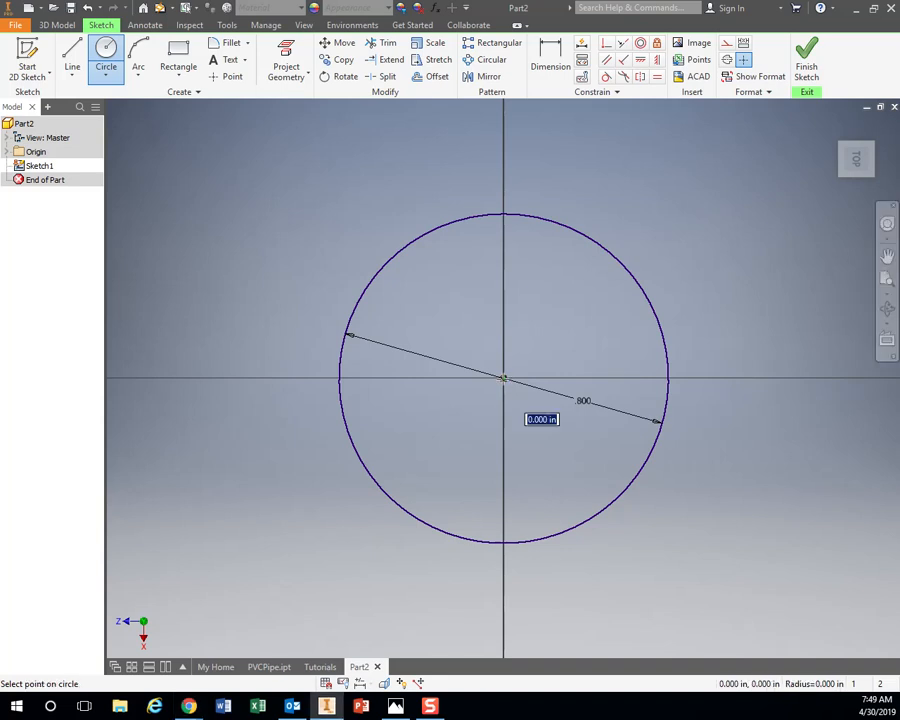
pyautogui.moveTo(688, 346)
pyautogui.write('1.050')
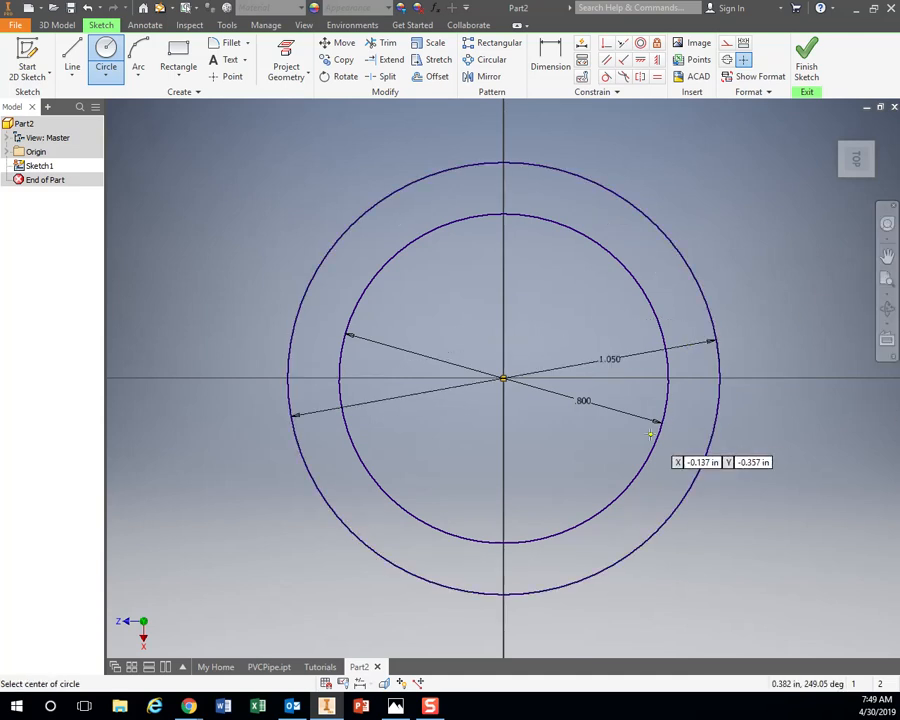
pyautogui.moveTo(610, 396)
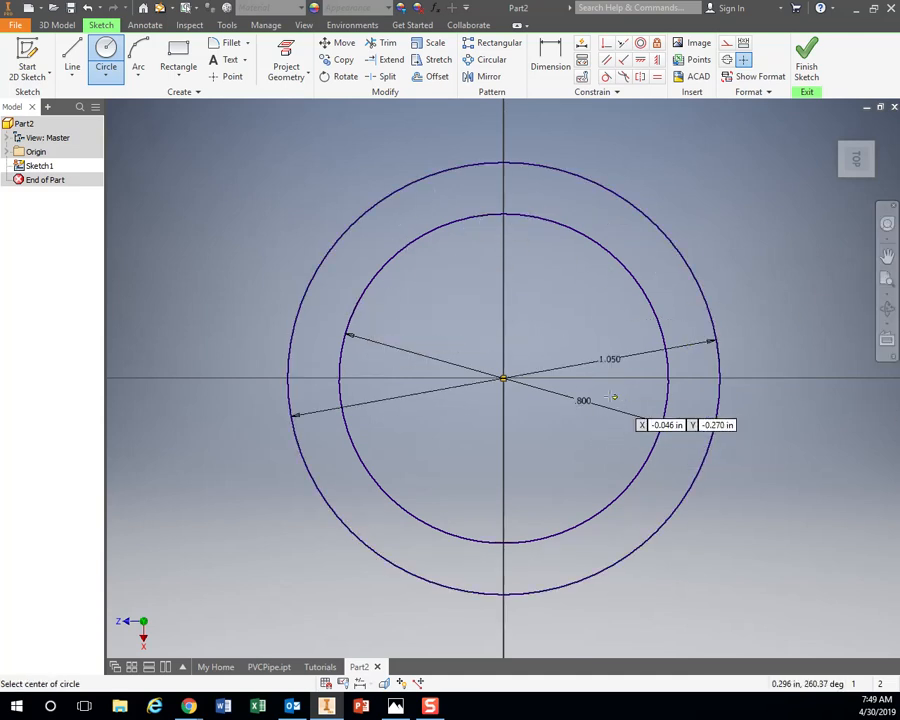
pyautogui.moveTo(728, 148)
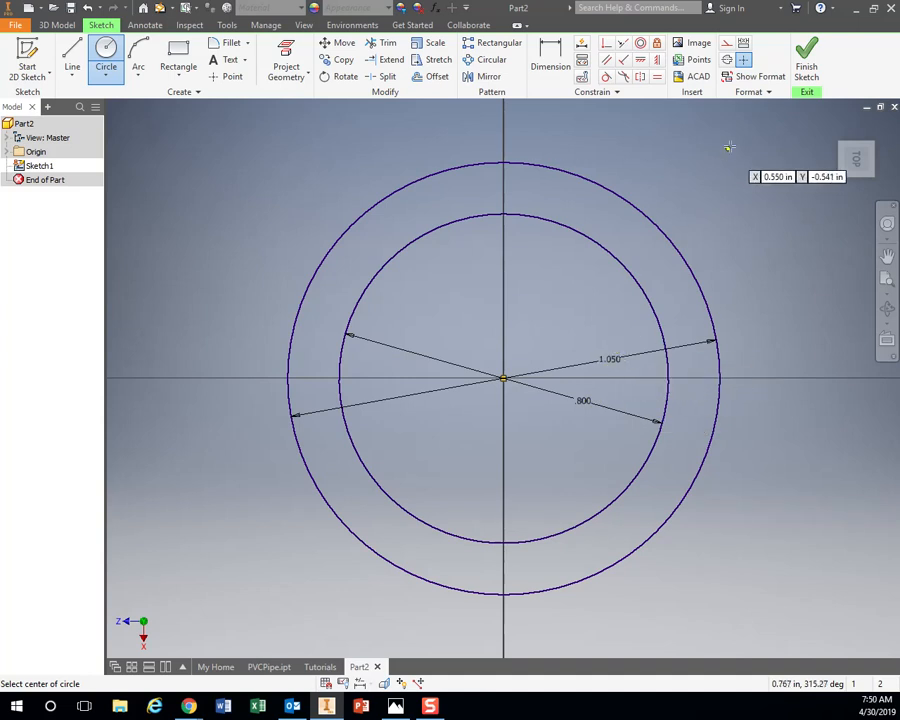
pyautogui.moveTo(764, 148)
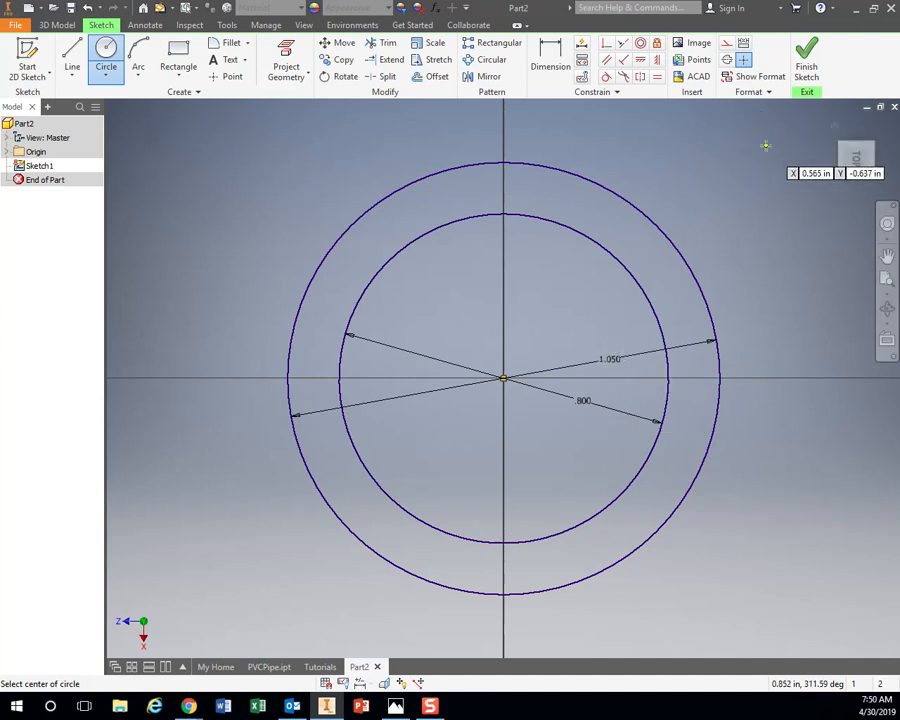
pyautogui.moveTo(690, 424)
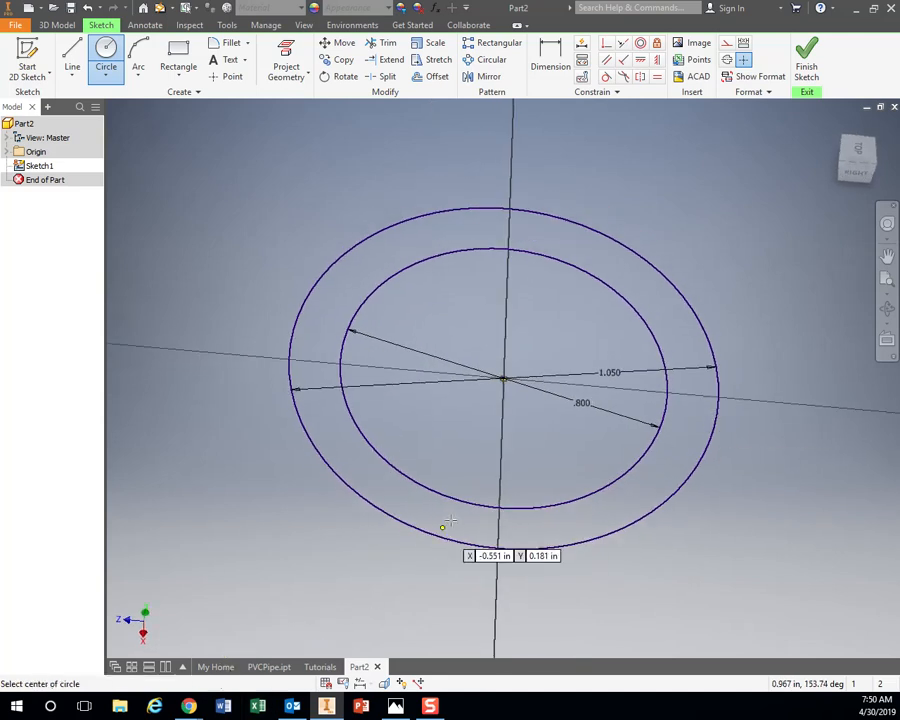
pyautogui.click(856, 156)
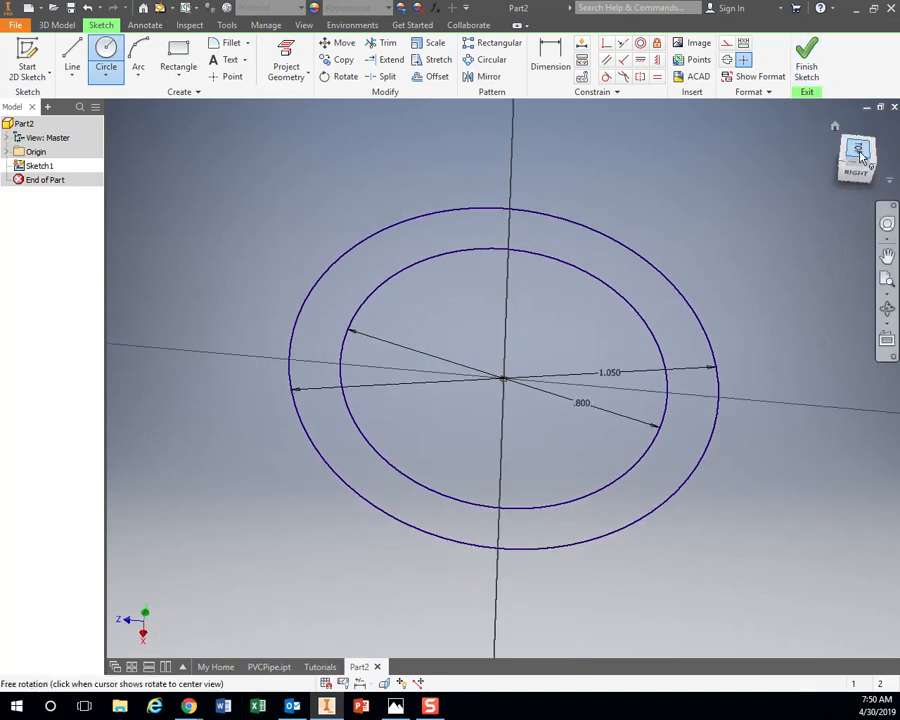
pyautogui.click(856, 156)
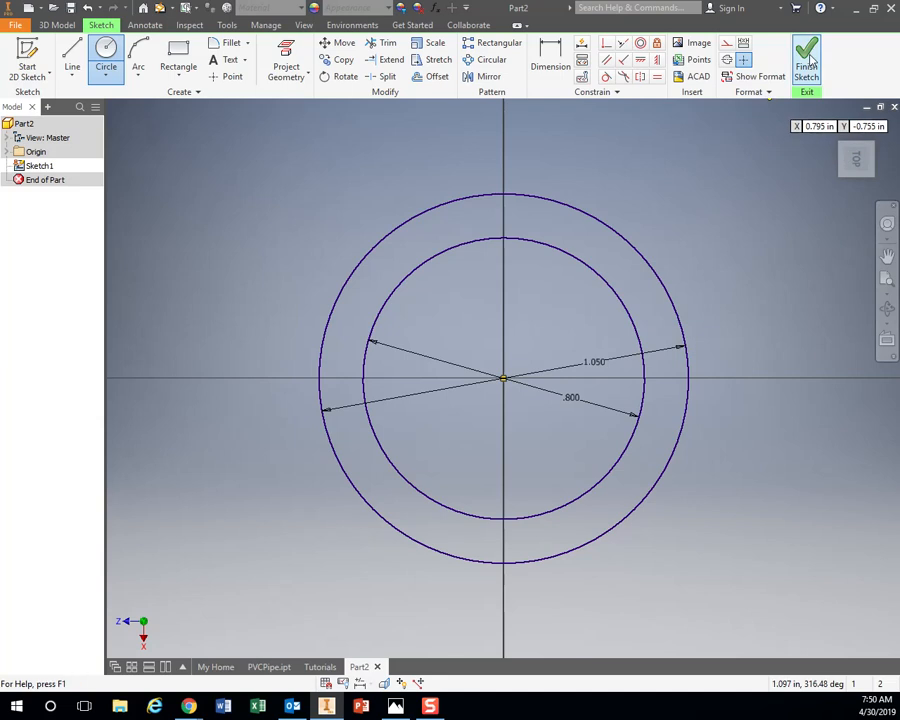
# Finish the concentric-circle sketch and return to the 3D Model environment
pyautogui.click(806, 56)
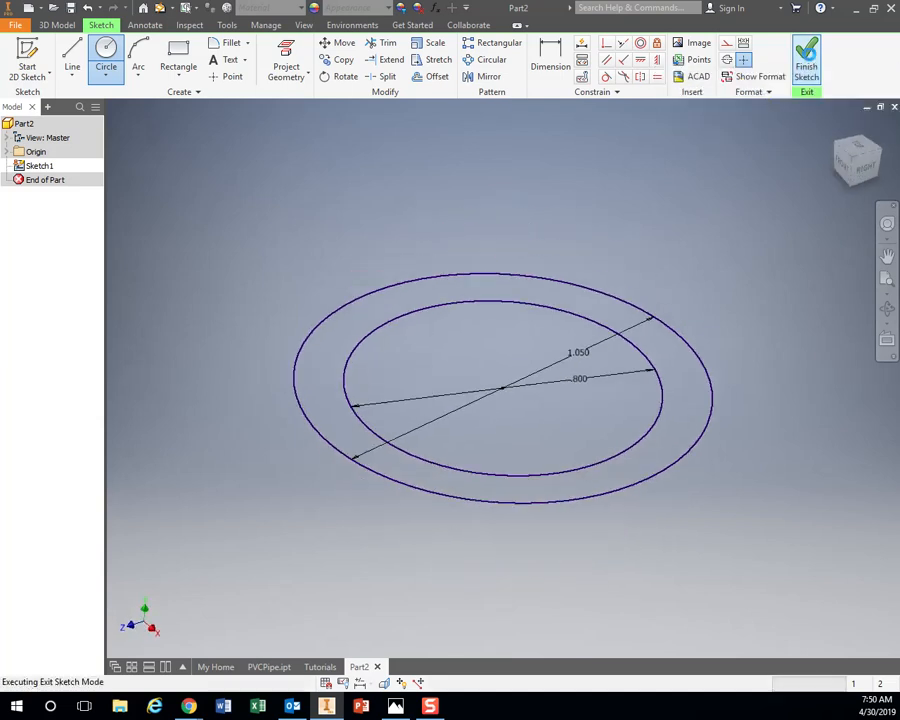
pyautogui.click(806, 56)
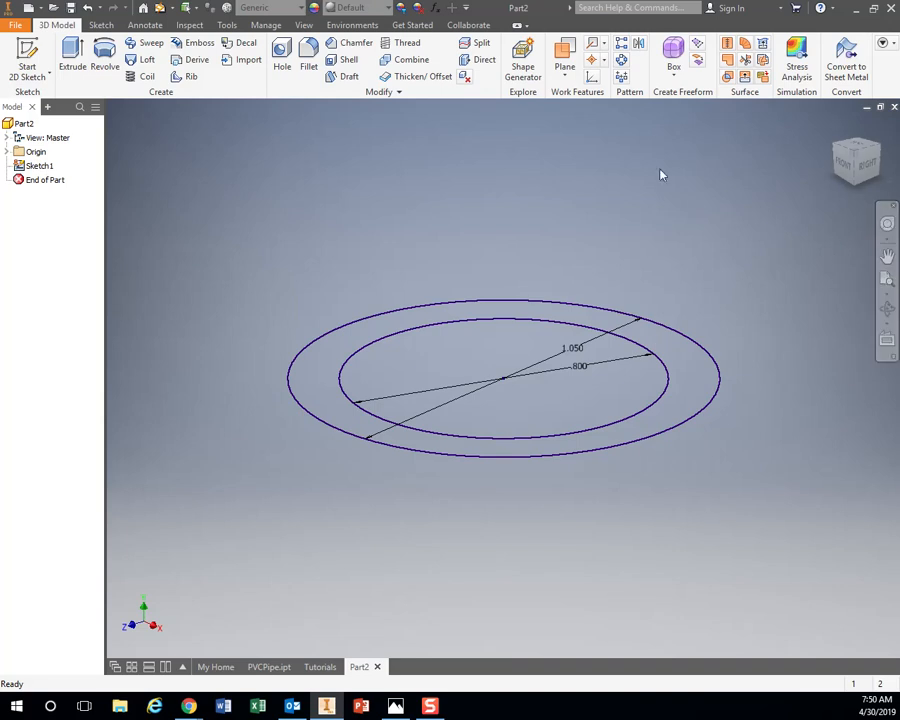
pyautogui.moveTo(314, 166)
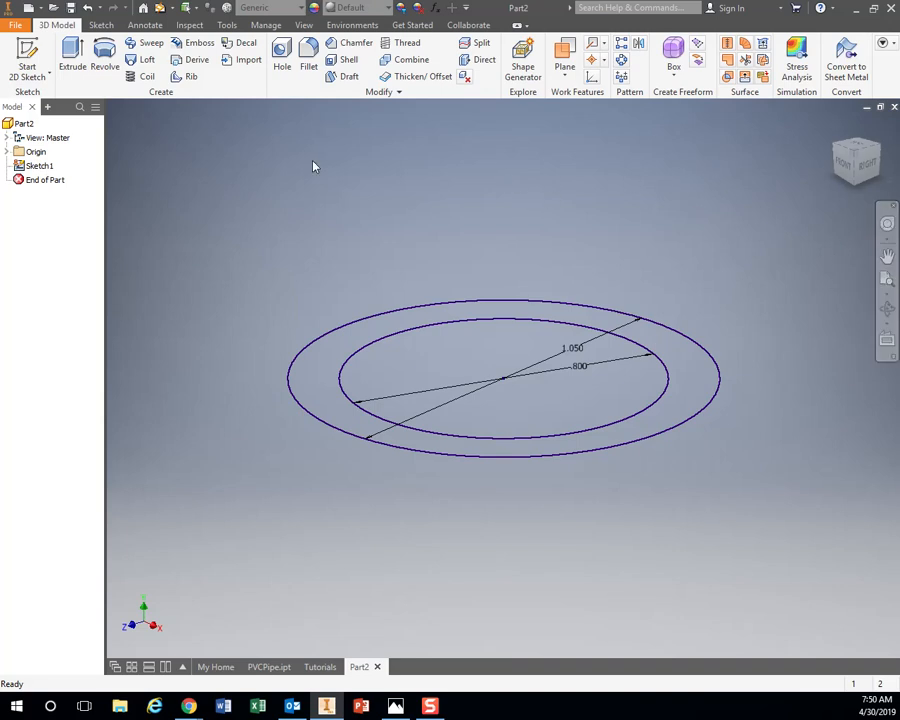
pyautogui.moveTo(72, 58)
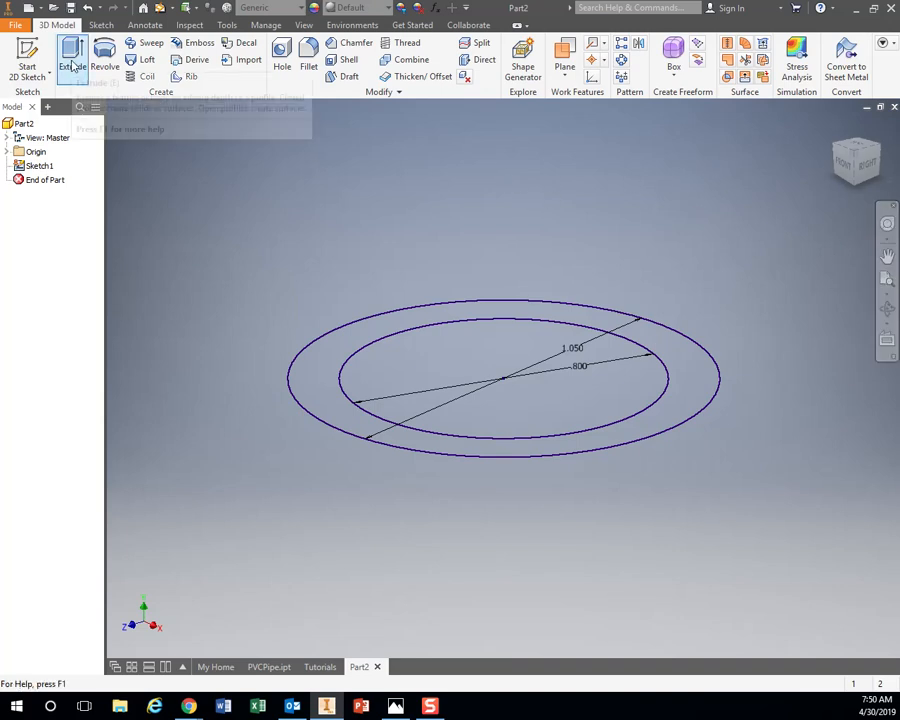
pyautogui.moveTo(72, 56)
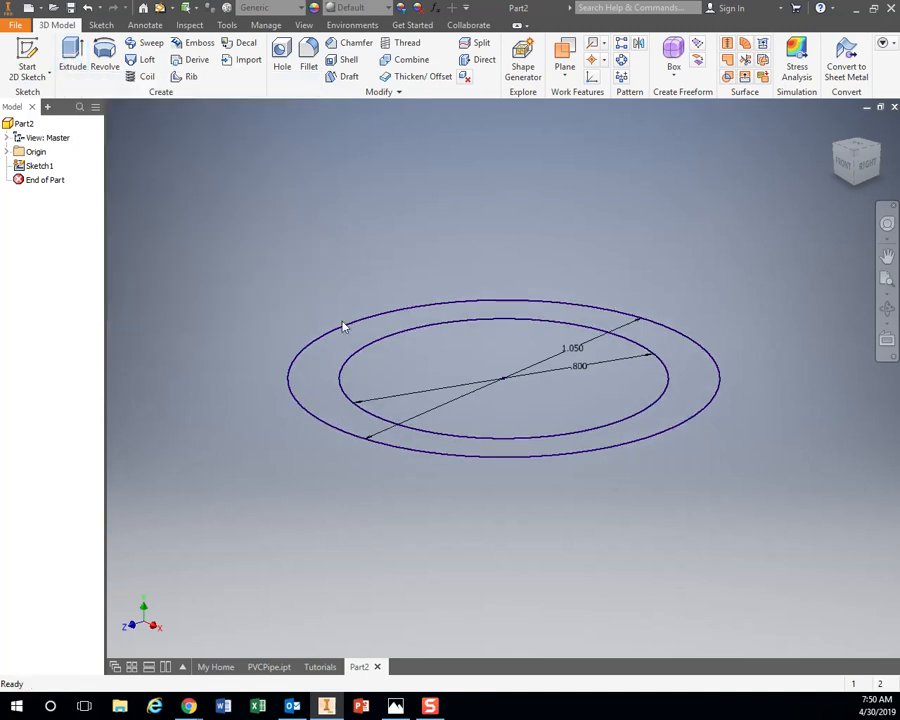
pyautogui.click(72, 56)
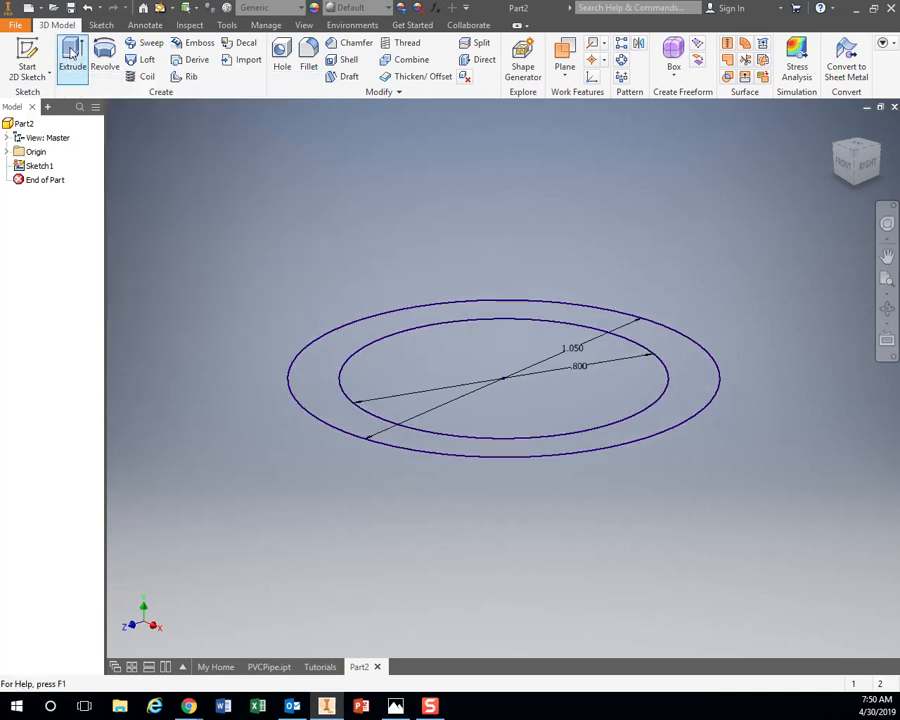
# Extrude the ring between the circles 5 in to form the hollow pipe Extrusion1
pyautogui.click(72, 56)
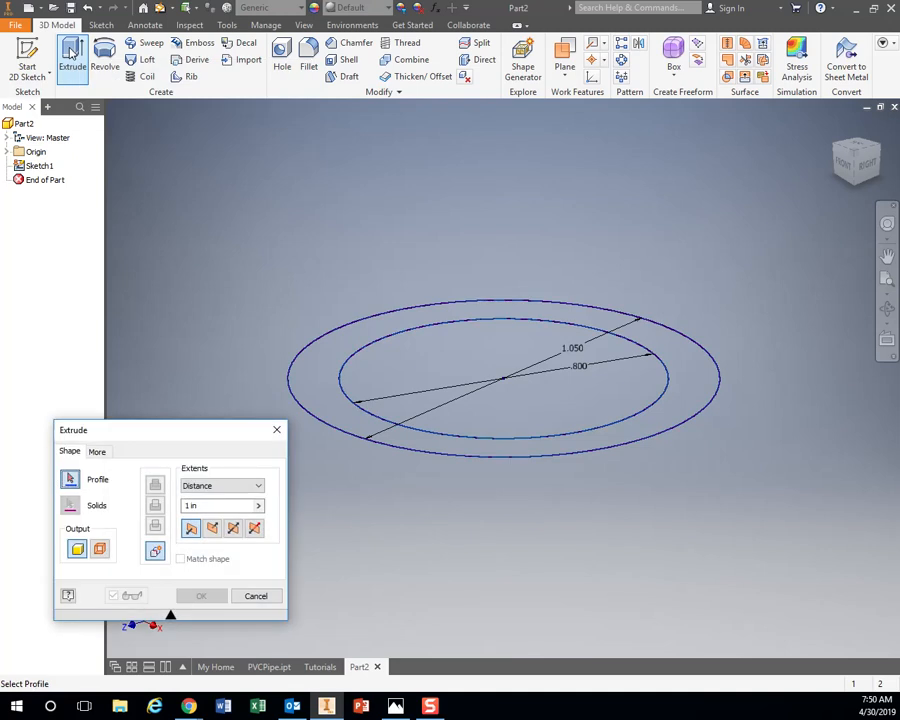
pyautogui.click(320, 380)
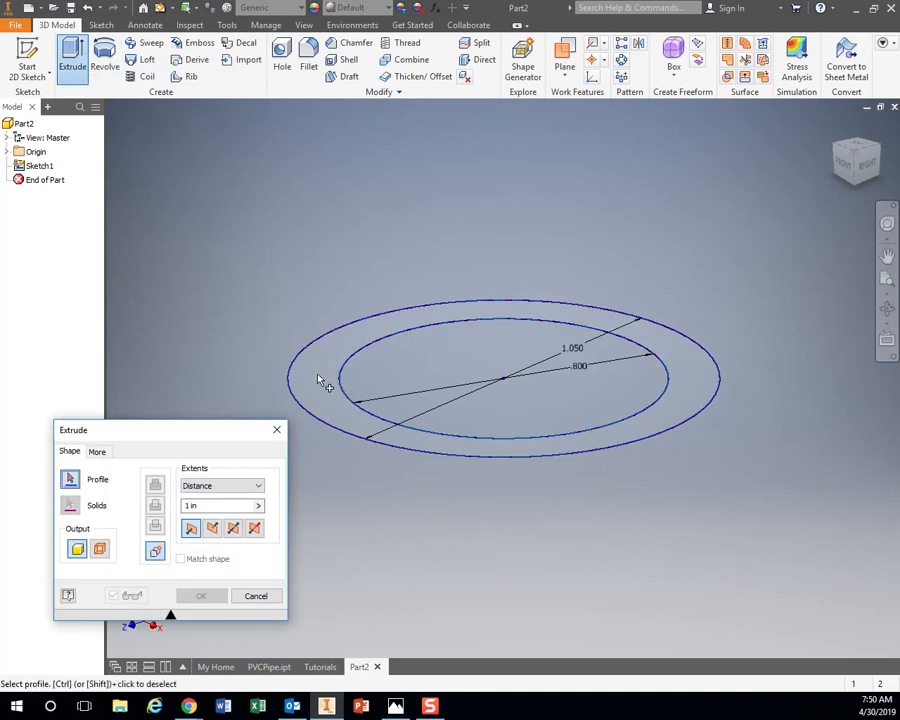
pyautogui.moveTo(536, 308)
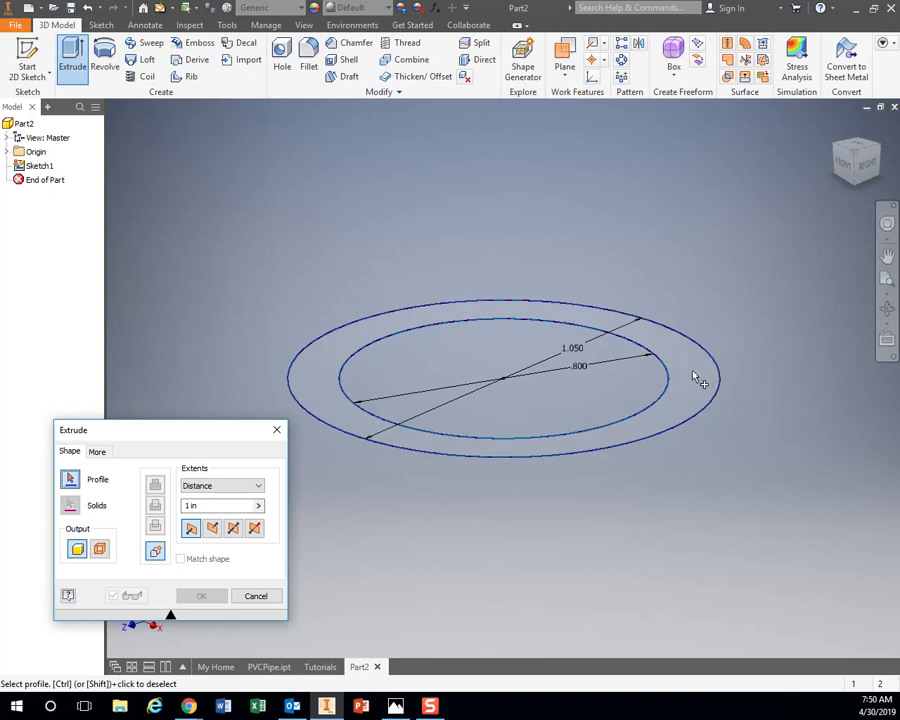
pyautogui.moveTo(724, 420)
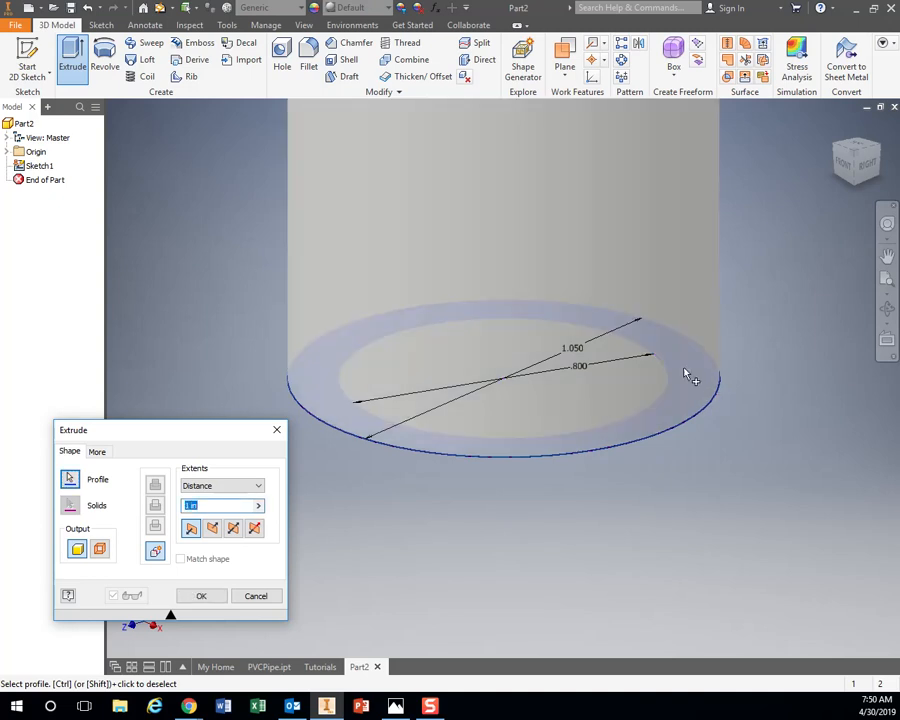
pyautogui.moveTo(770, 390)
pyautogui.write('5')
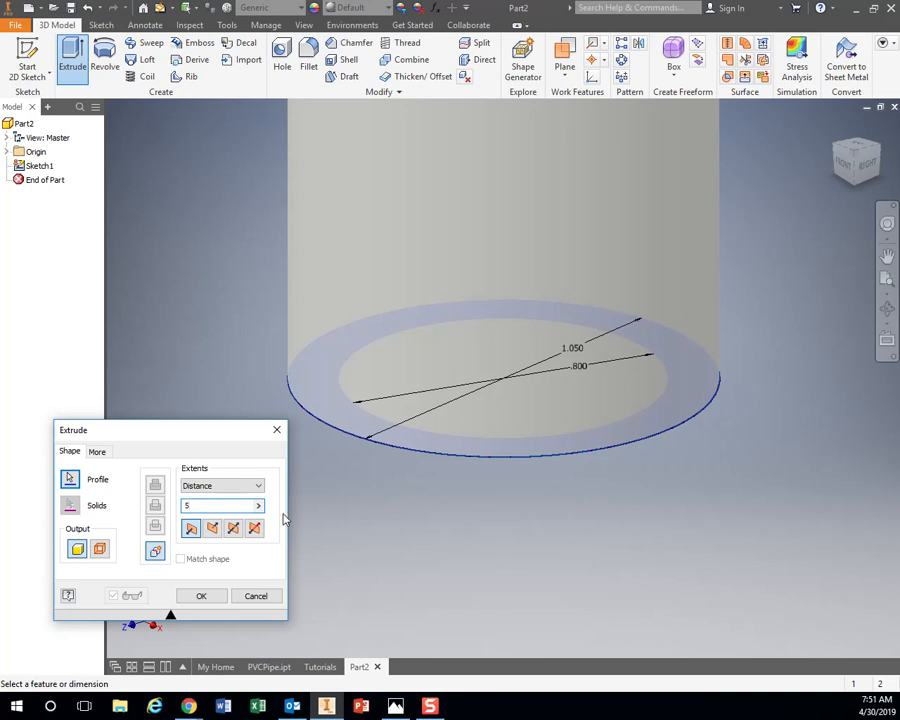
pyautogui.click(200, 596)
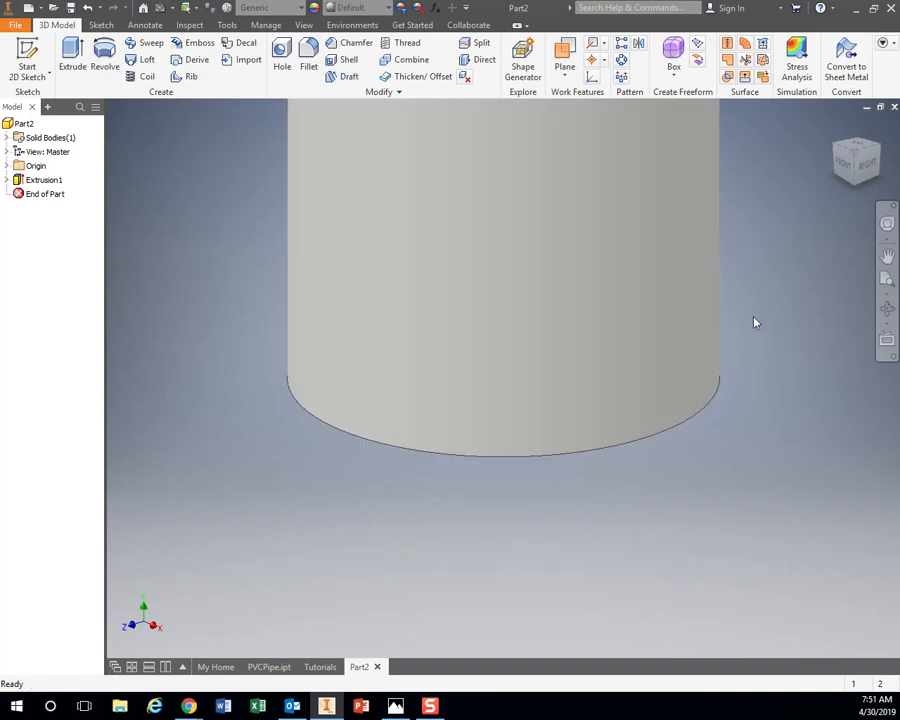
pyautogui.moveTo(776, 306)
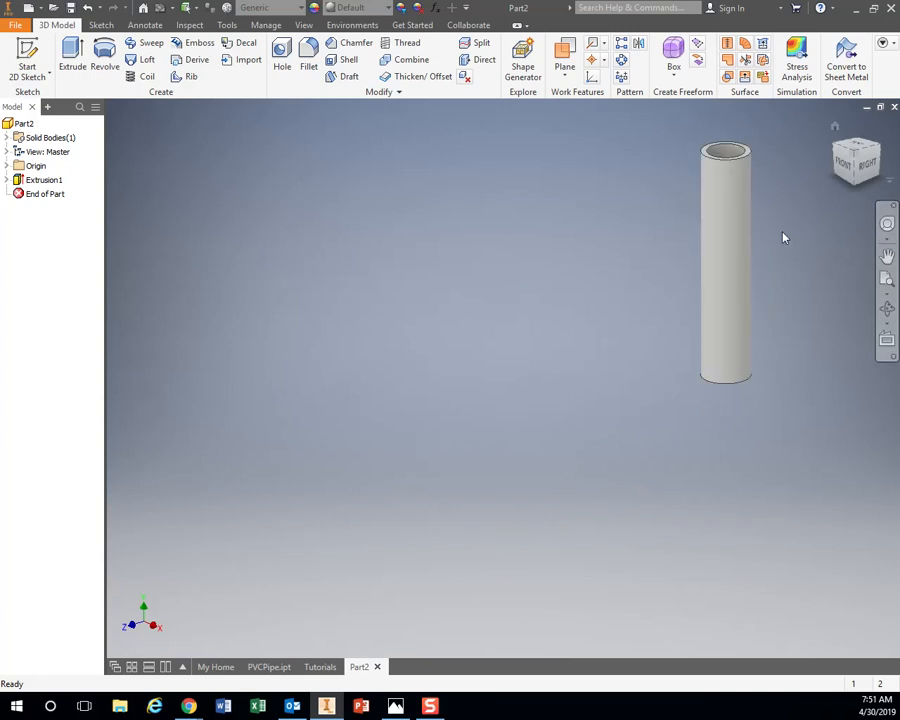
pyautogui.moveTo(776, 232)
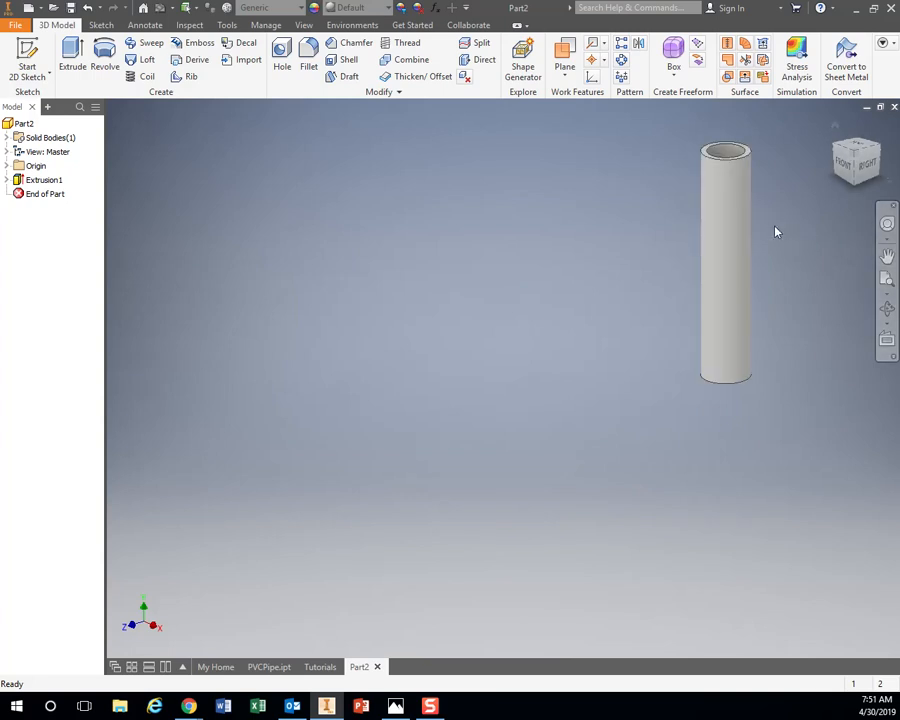
pyautogui.moveTo(724, 264); pyautogui.dragTo(388, 300)
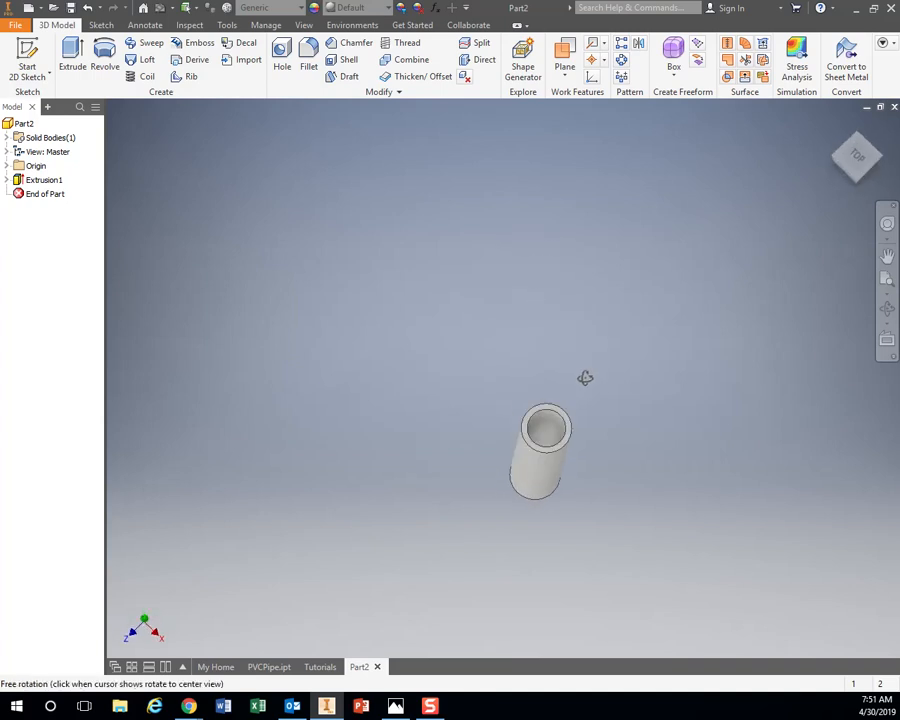
pyautogui.moveTo(584, 378); pyautogui.dragTo(524, 272)
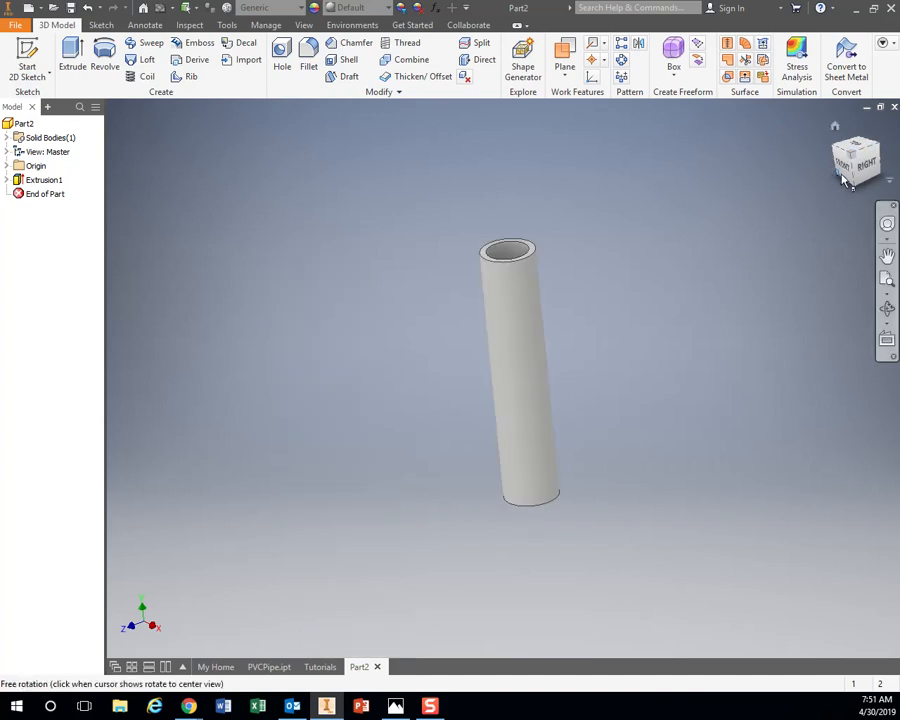
pyautogui.click(856, 160)
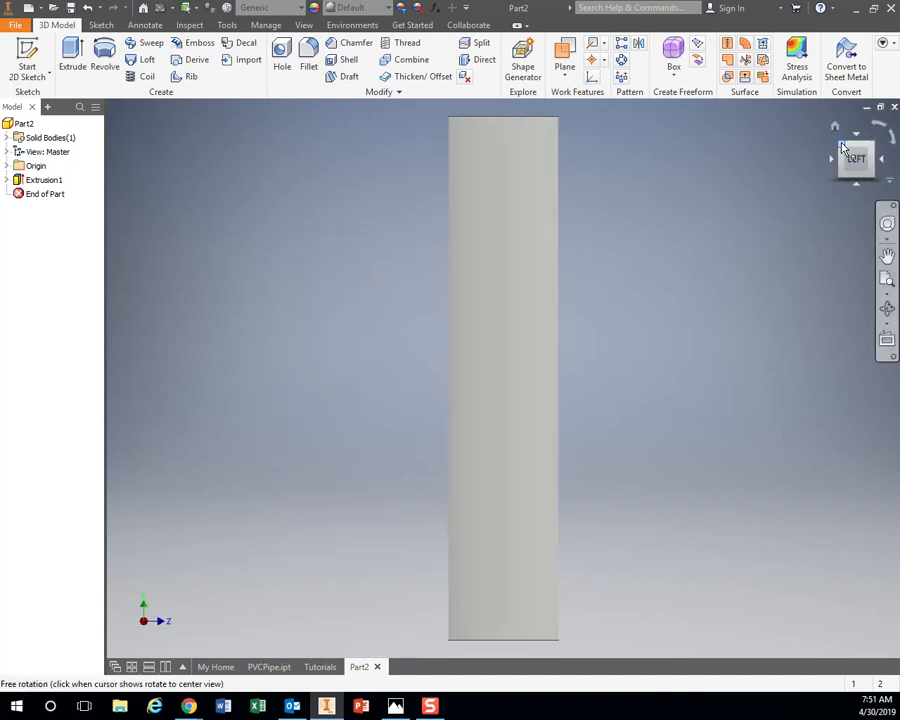
pyautogui.click(856, 160)
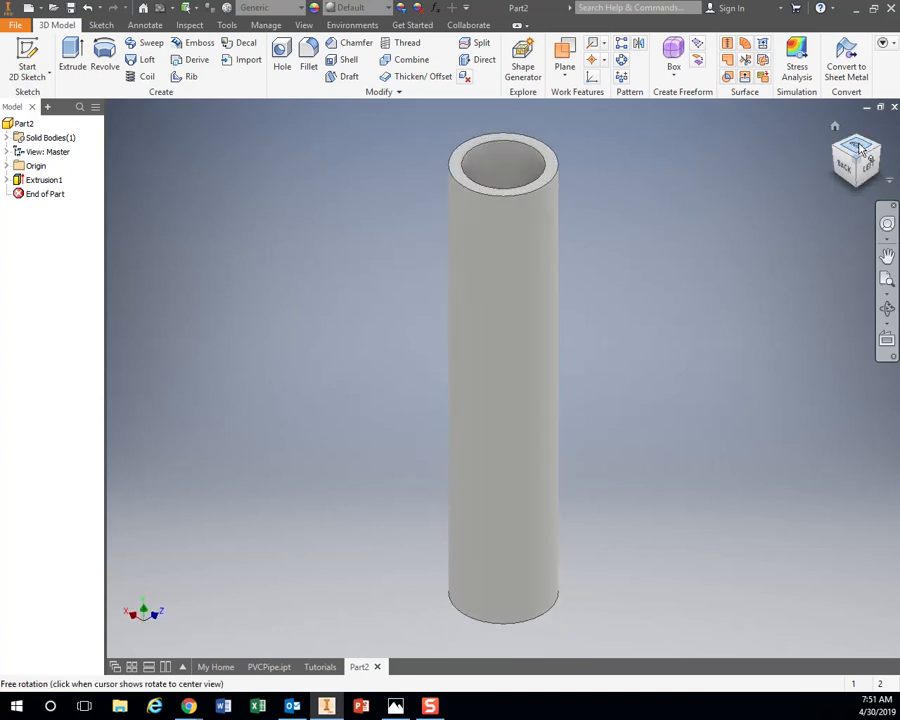
pyautogui.click(858, 160)
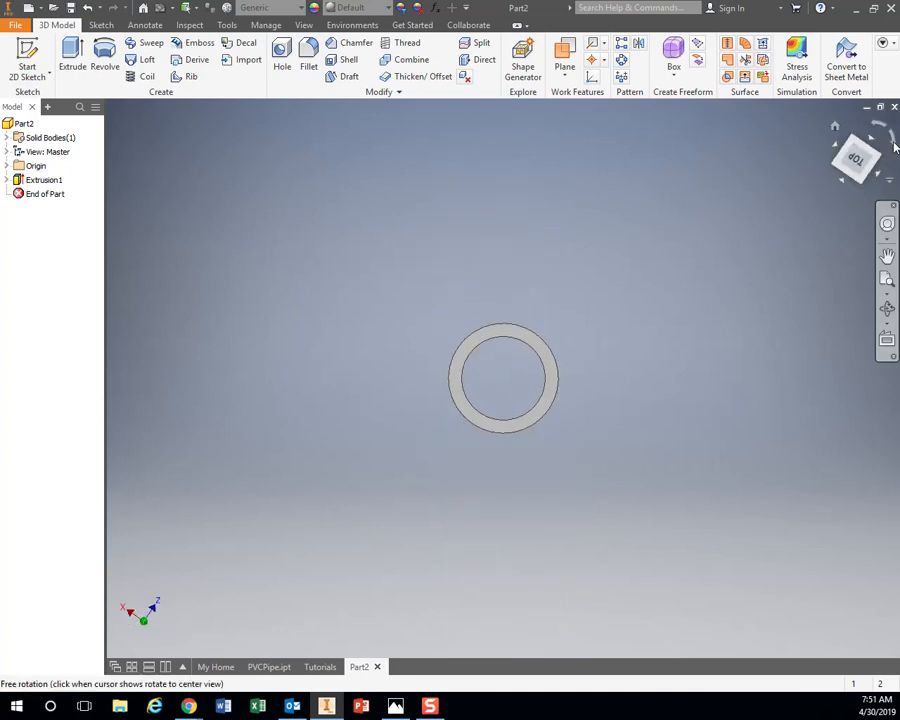
pyautogui.click(856, 156)
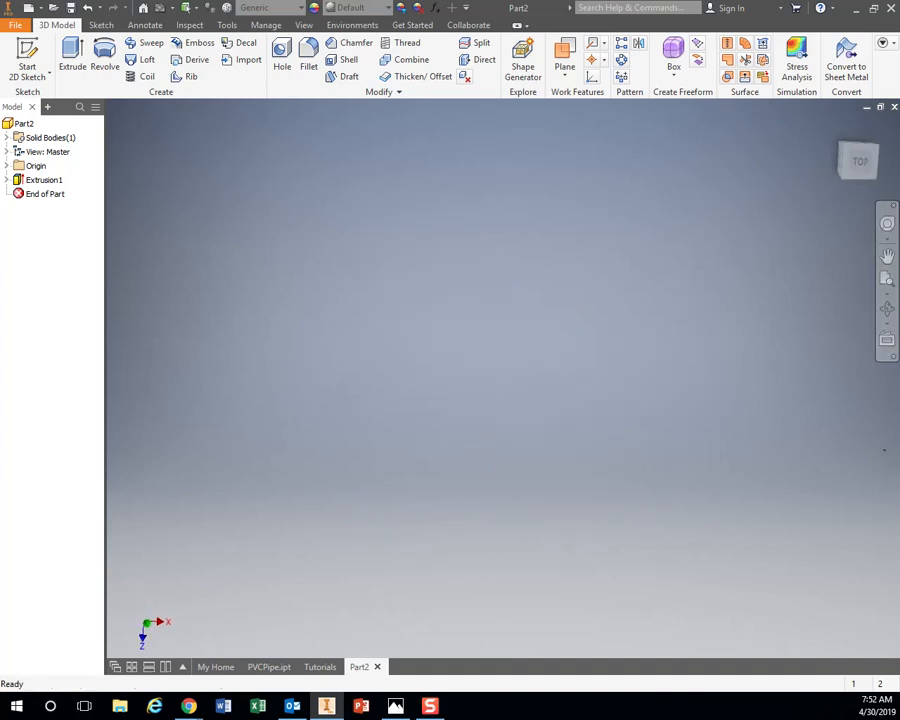
# Pan and zoom so the whole pipe is back in view
pyautogui.click(888, 280)
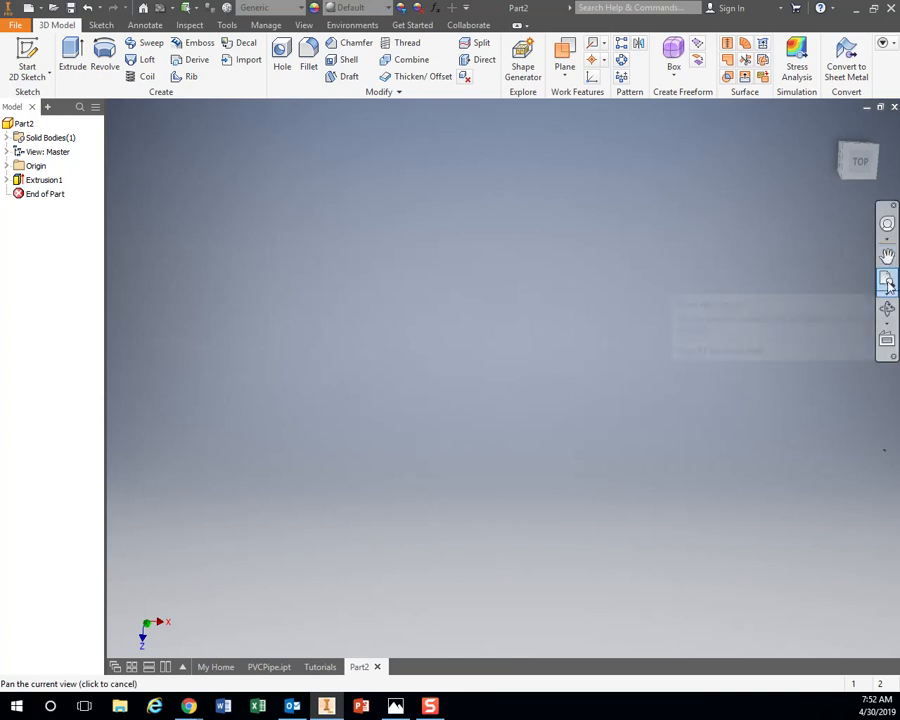
pyautogui.moveTo(886, 280)
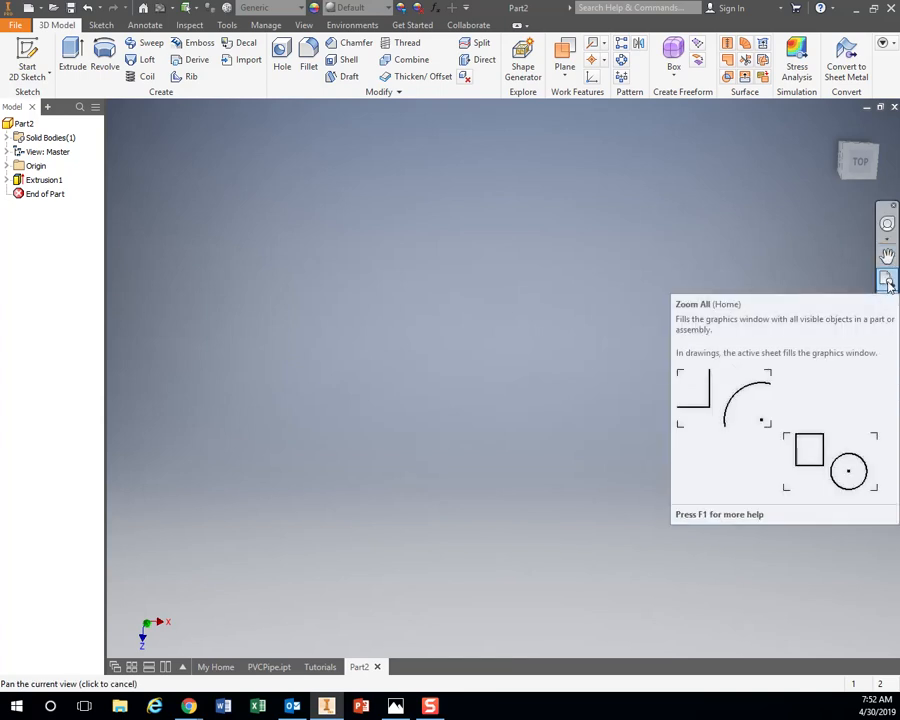
pyautogui.click(888, 280)
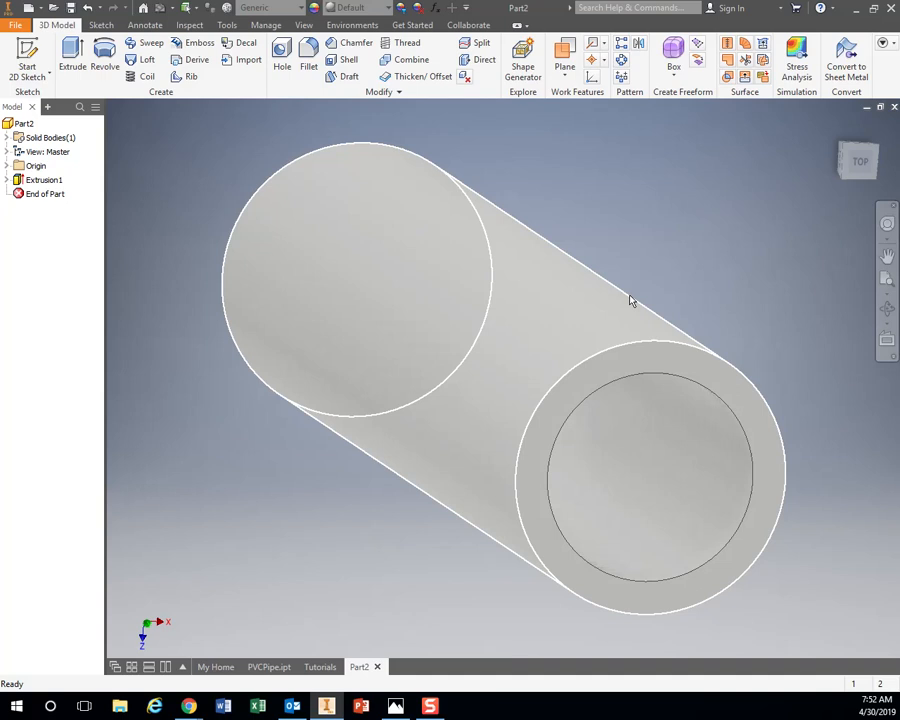
pyautogui.moveTo(630, 300); pyautogui.dragTo(784, 412)
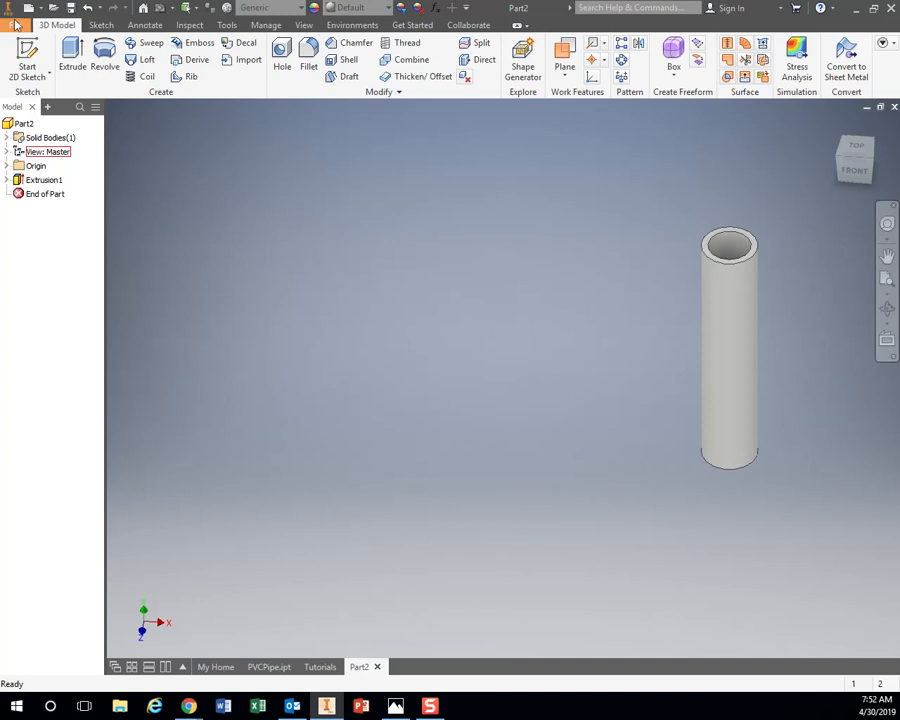
# Save the part as PVCPipe_5inches.ipt in the chosen folder
pyautogui.click(16, 18)
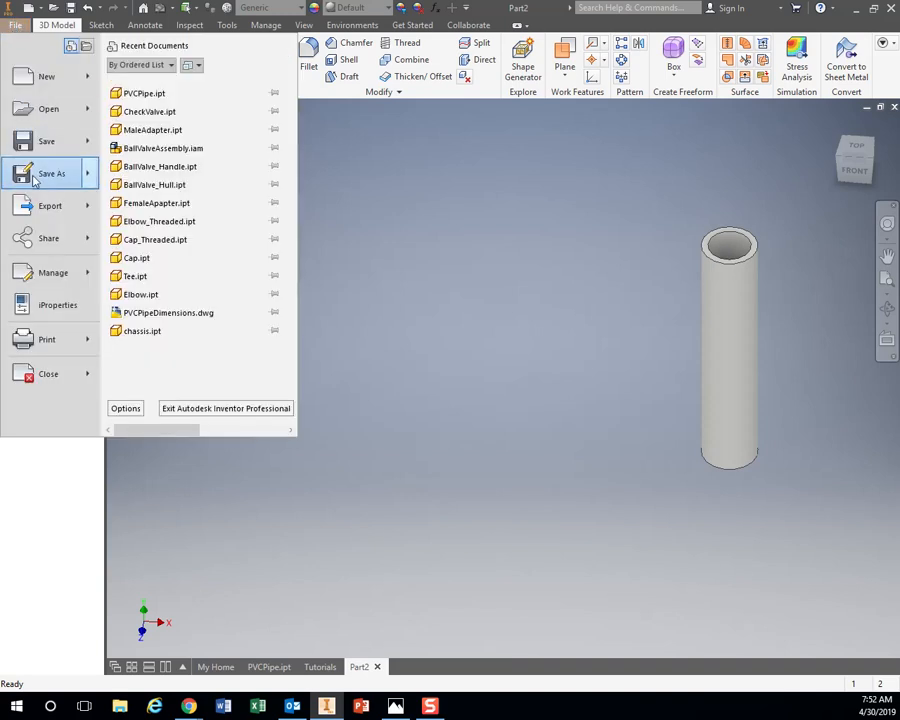
pyautogui.click(52, 172)
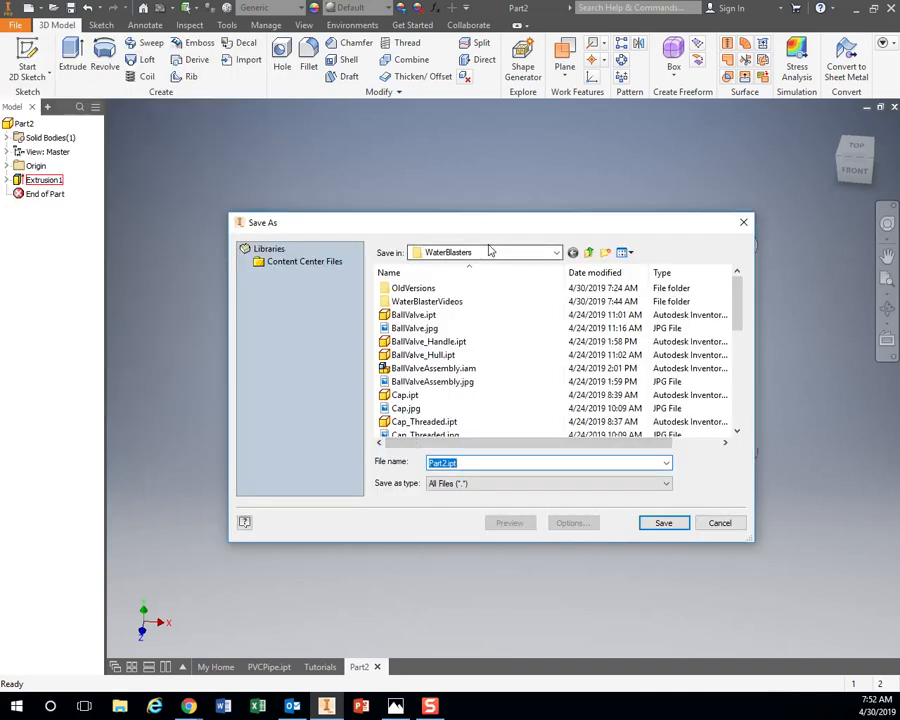
pyautogui.click(556, 252)
pyautogui.write('PVCPipe_')
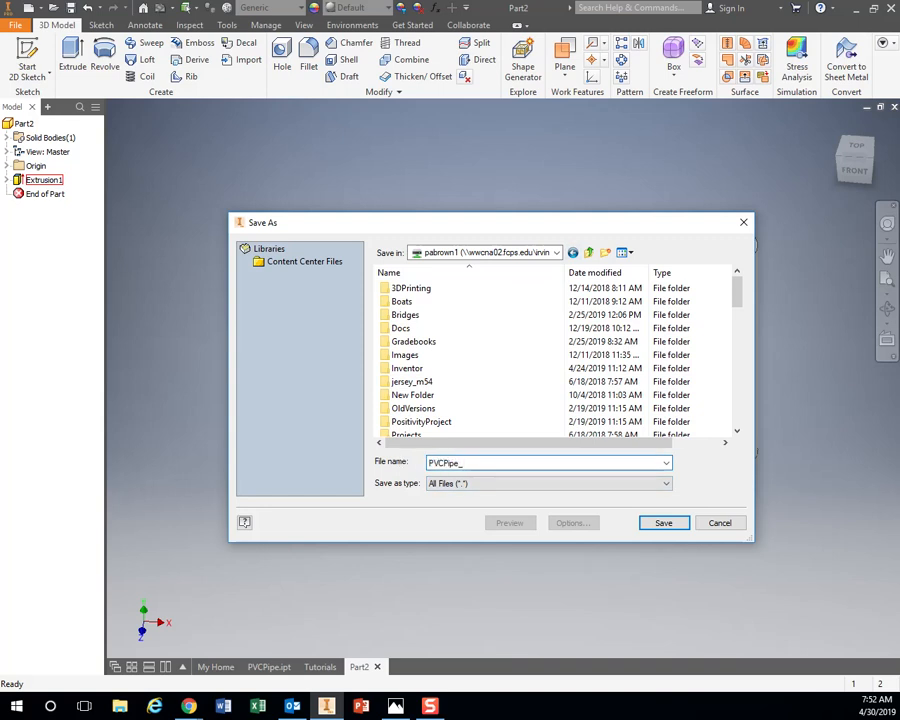
pyautogui.write('5inches')
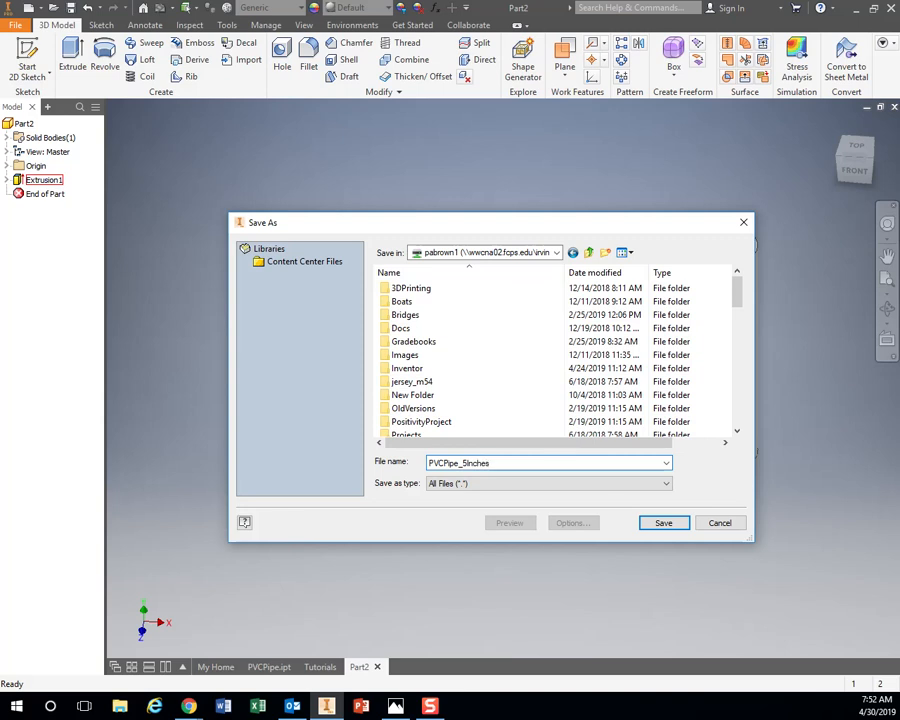
pyautogui.tripleClick(548, 462)
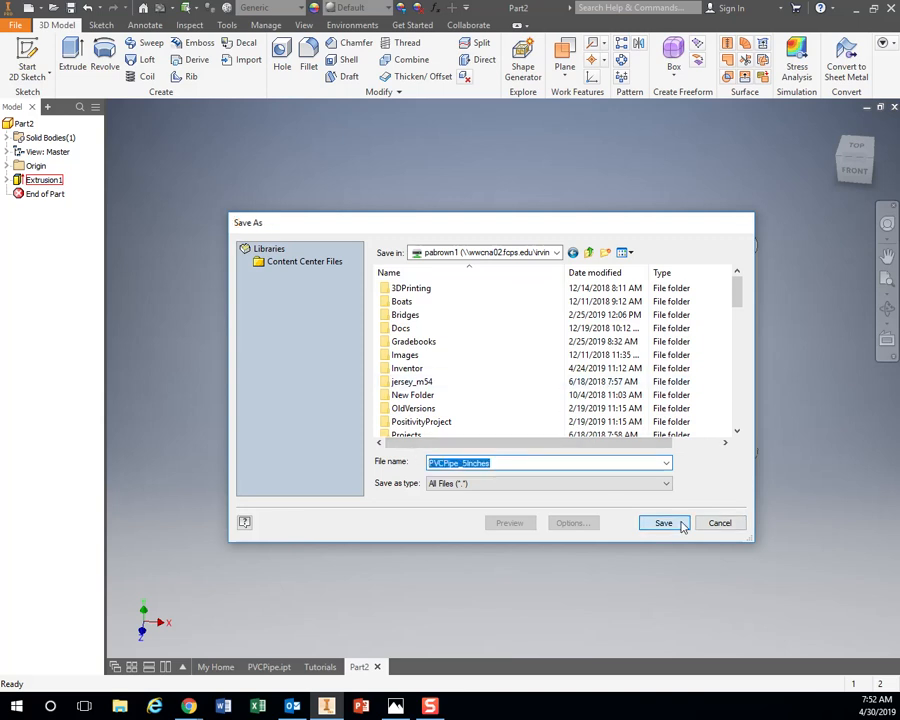
pyautogui.click(662, 524)
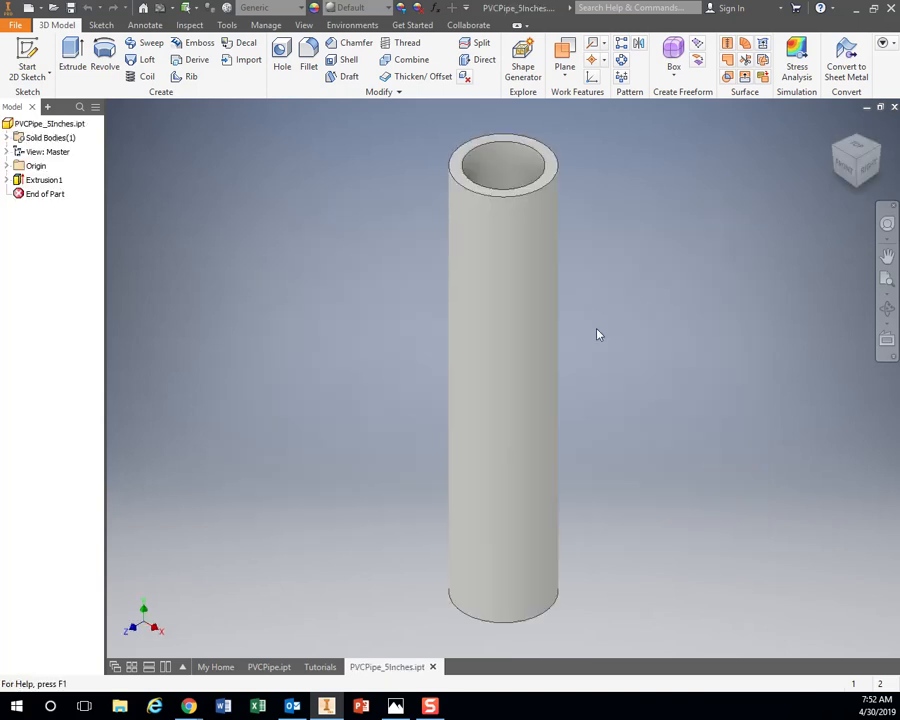
pyautogui.moveTo(348, 256)
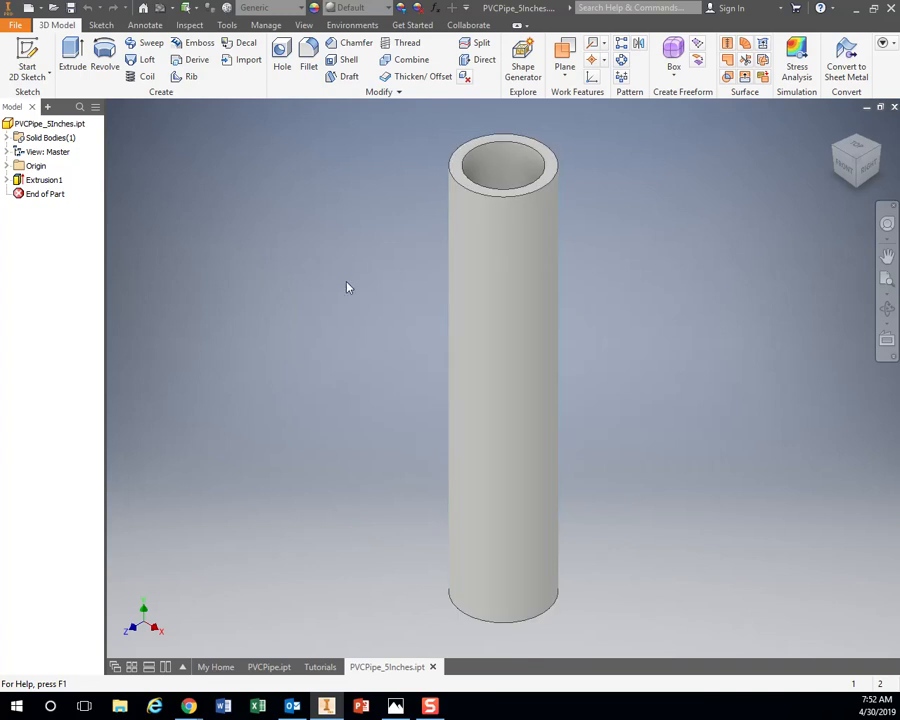
pyautogui.moveTo(334, 198)
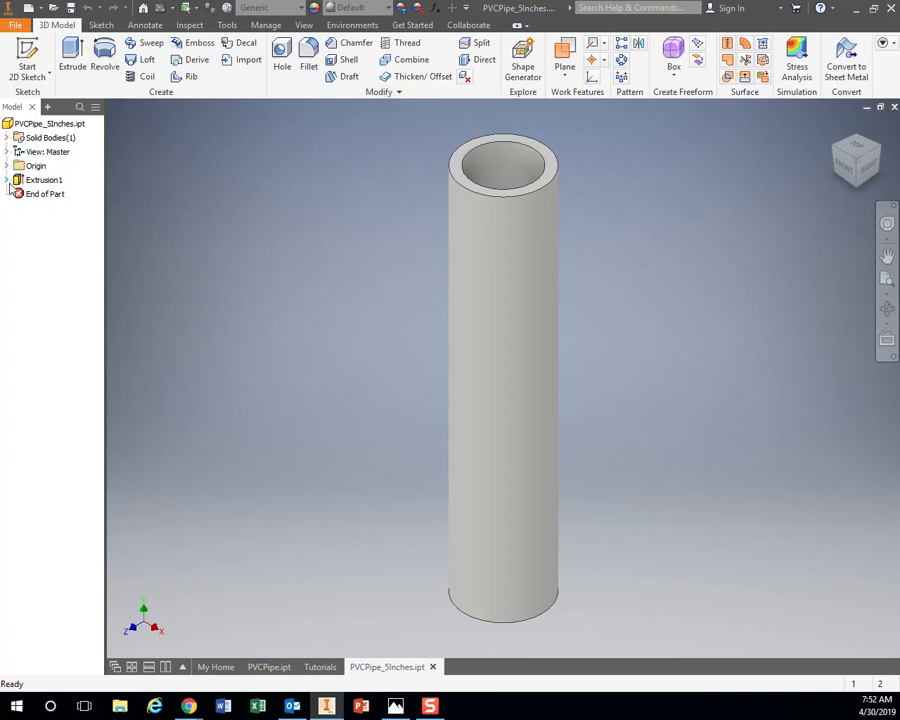
pyautogui.click(44, 180)
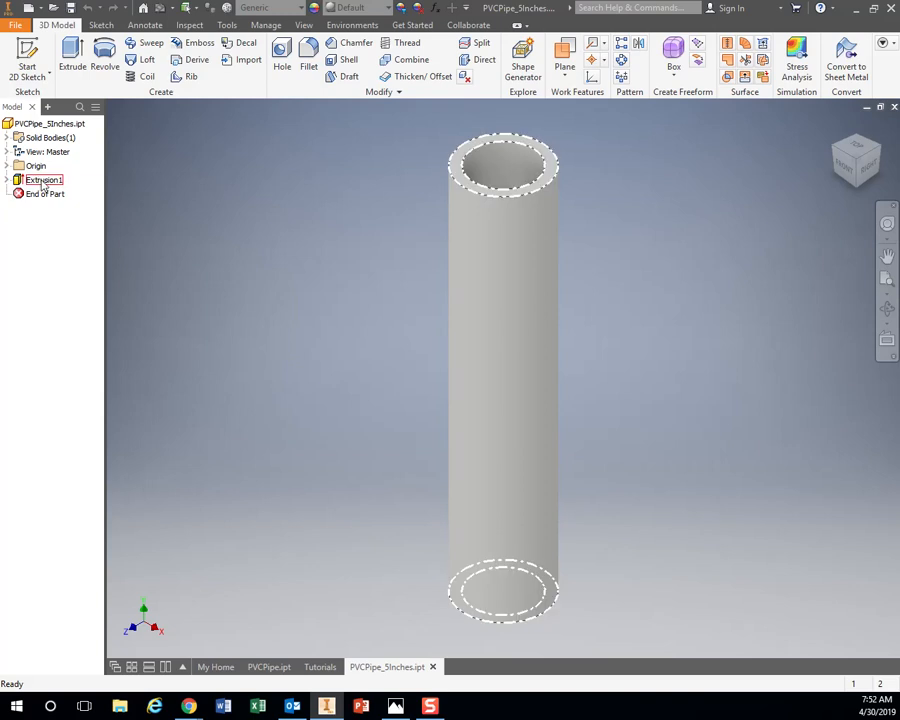
# Edit Extrusion1 and reduce its distance to 2.75, shortening the hollow pipe
pyautogui.rightClick(44, 180)
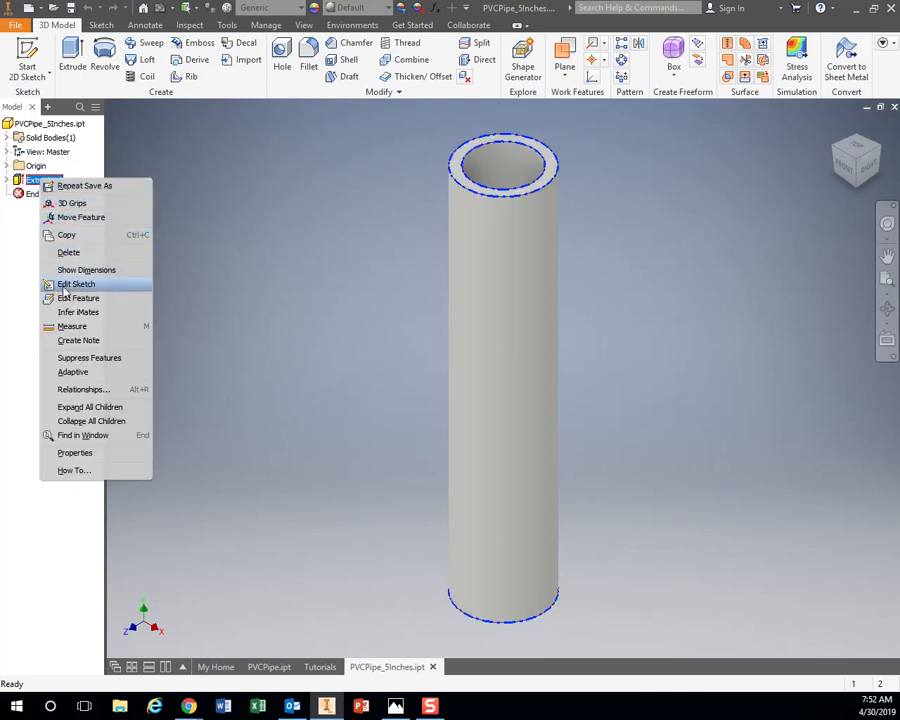
pyautogui.moveTo(84, 298)
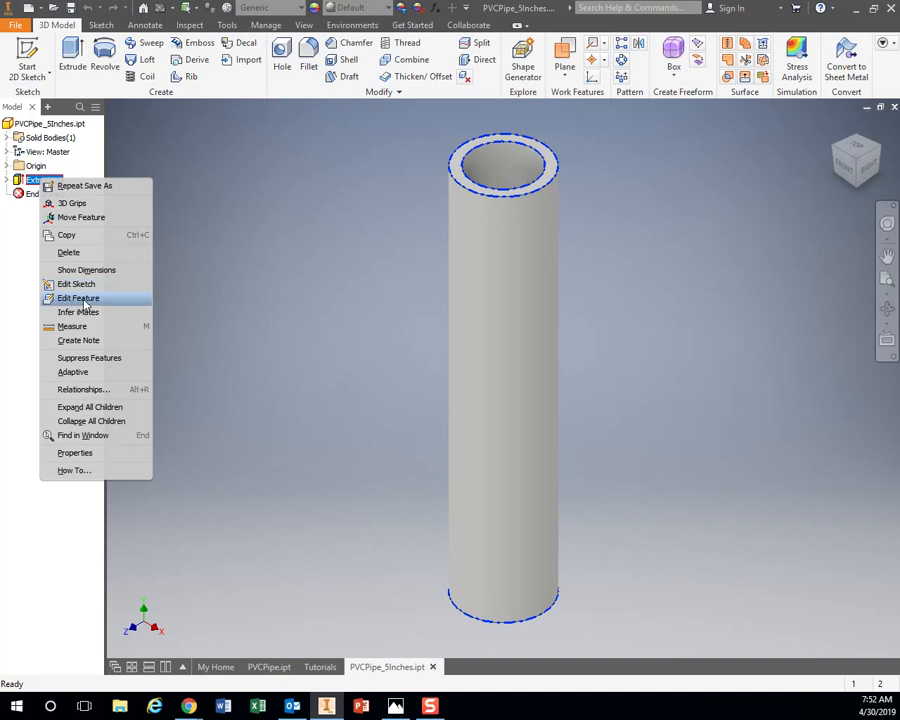
pyautogui.click(78, 298)
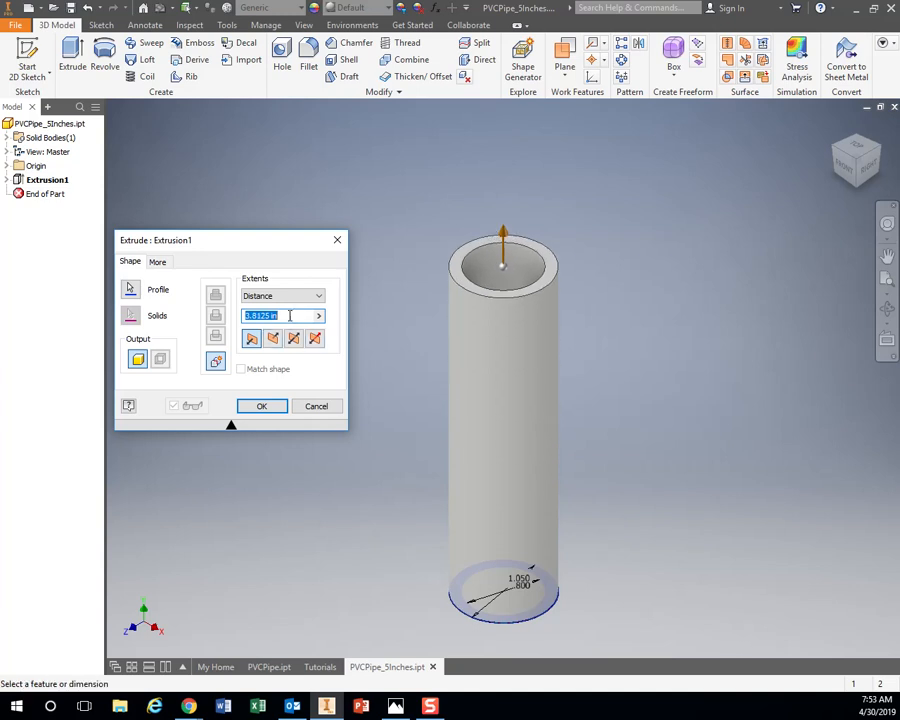
pyautogui.moveTo(584, 386)
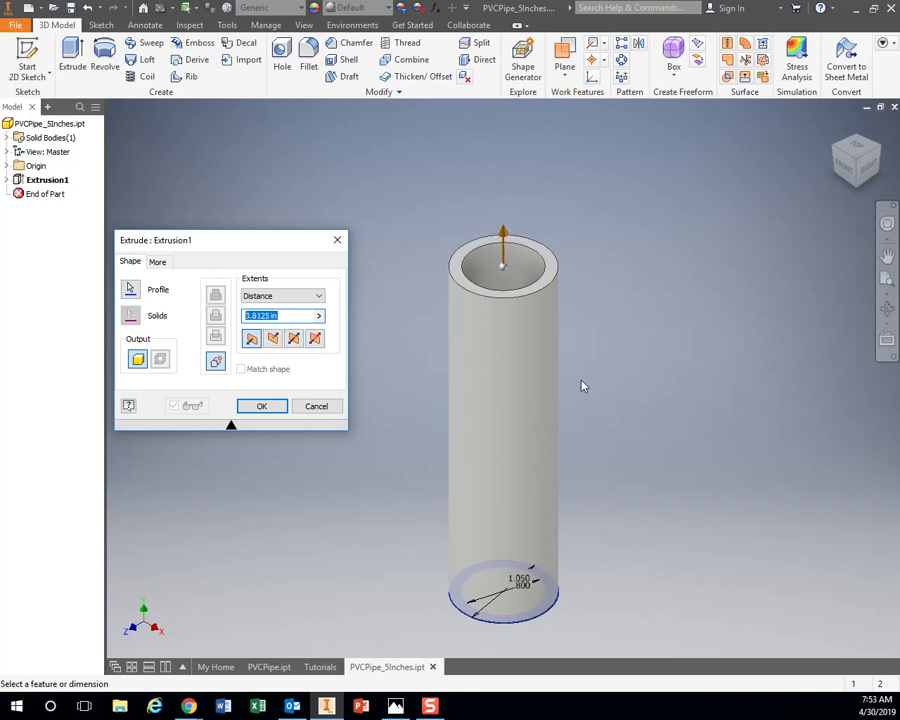
pyautogui.write('2.75')
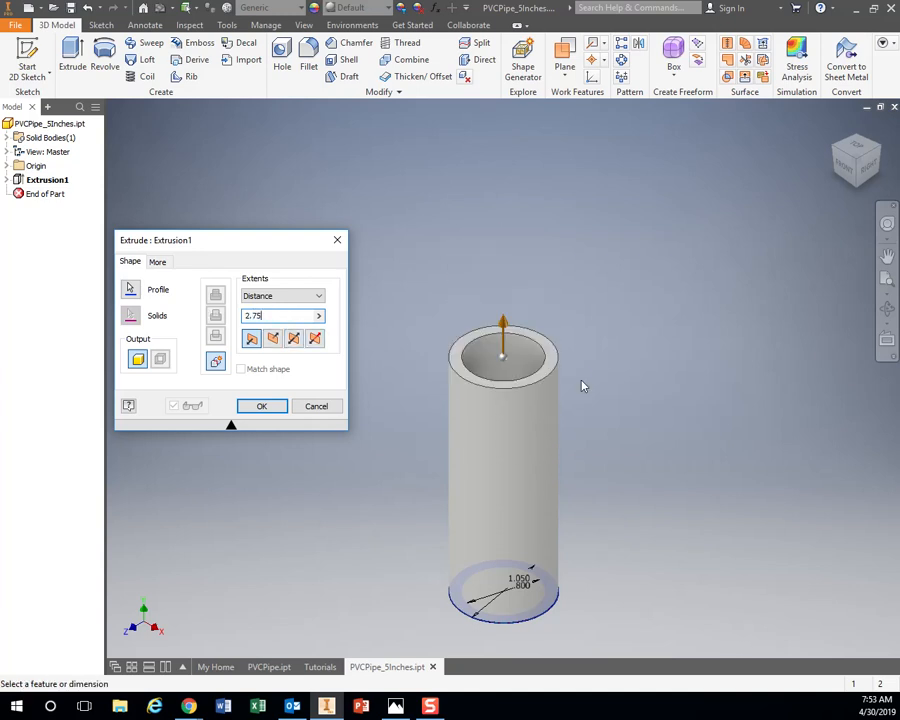
pyautogui.click(260, 406)
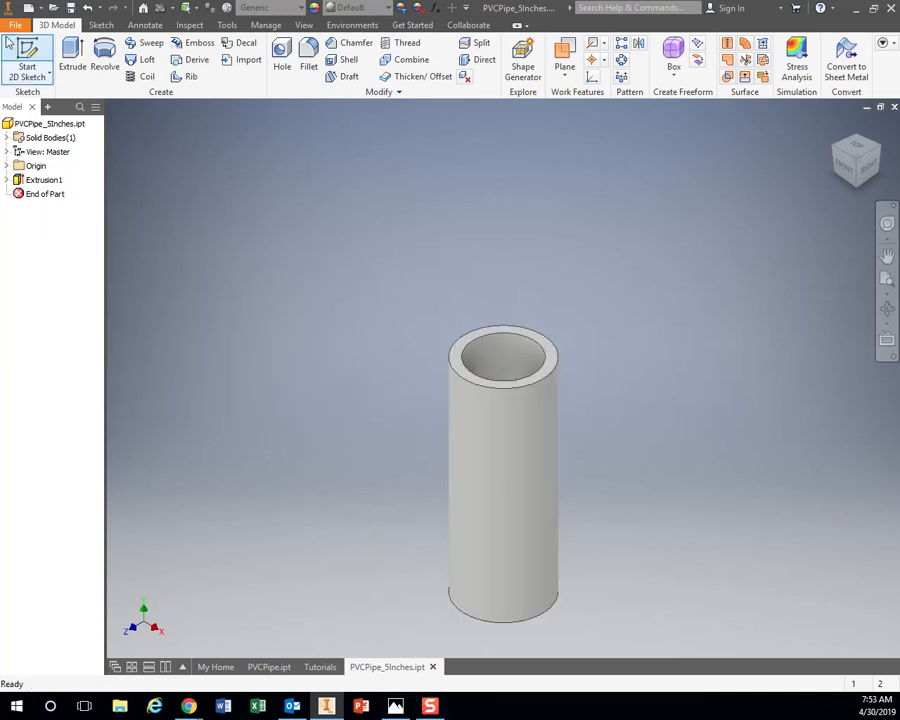
# Save the shortened pipe as a separate 2.75-inch part file via Save As
pyautogui.click(16, 24)
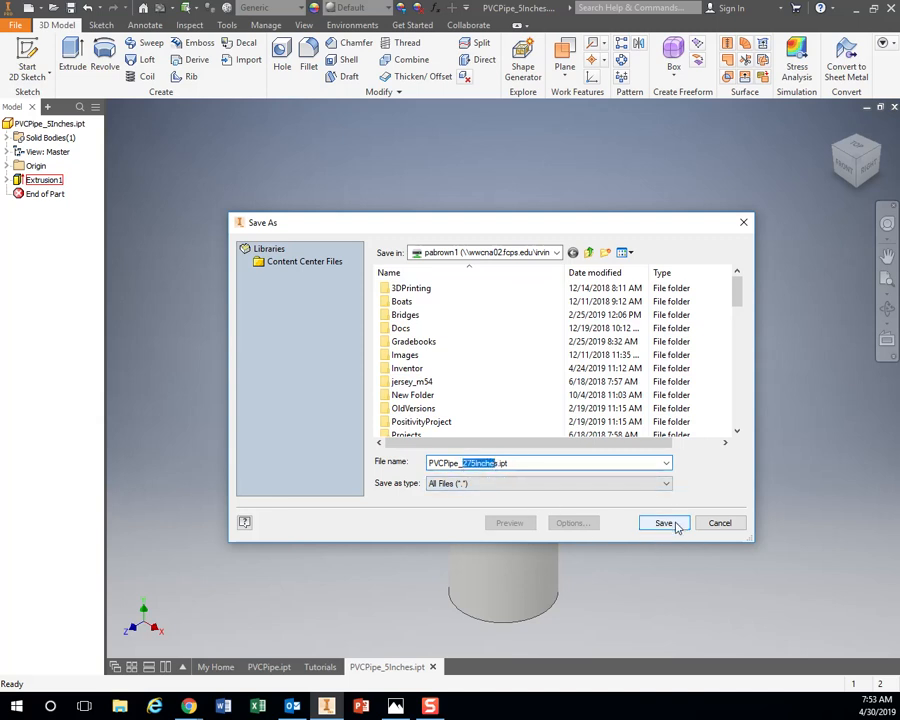
pyautogui.click(664, 522)
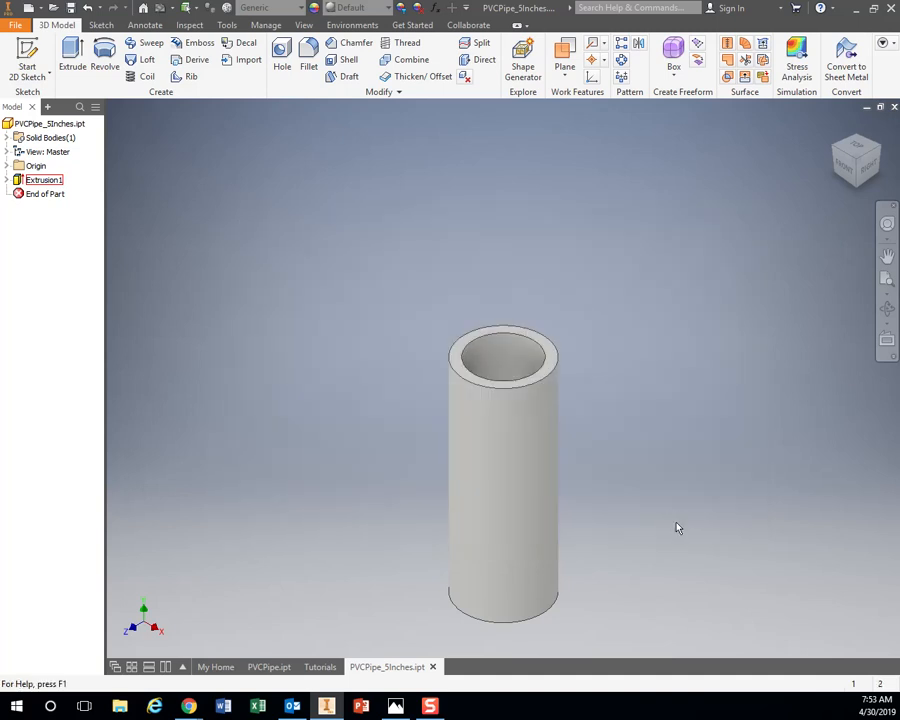